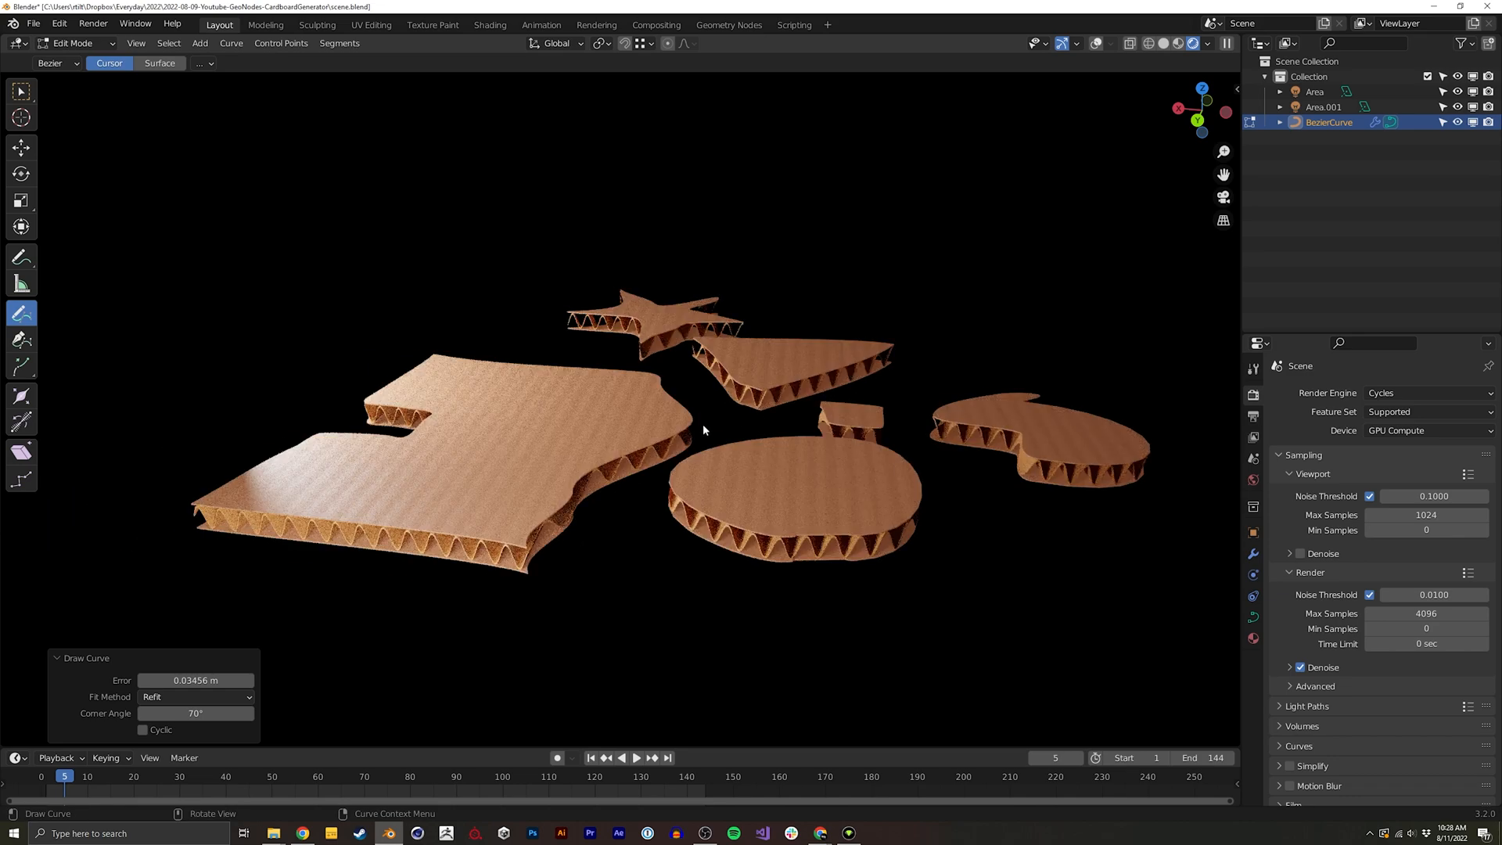
# Leave curve Edit Mode and switch to the Geometry Nodes workspace
pyautogui.press('Tab')
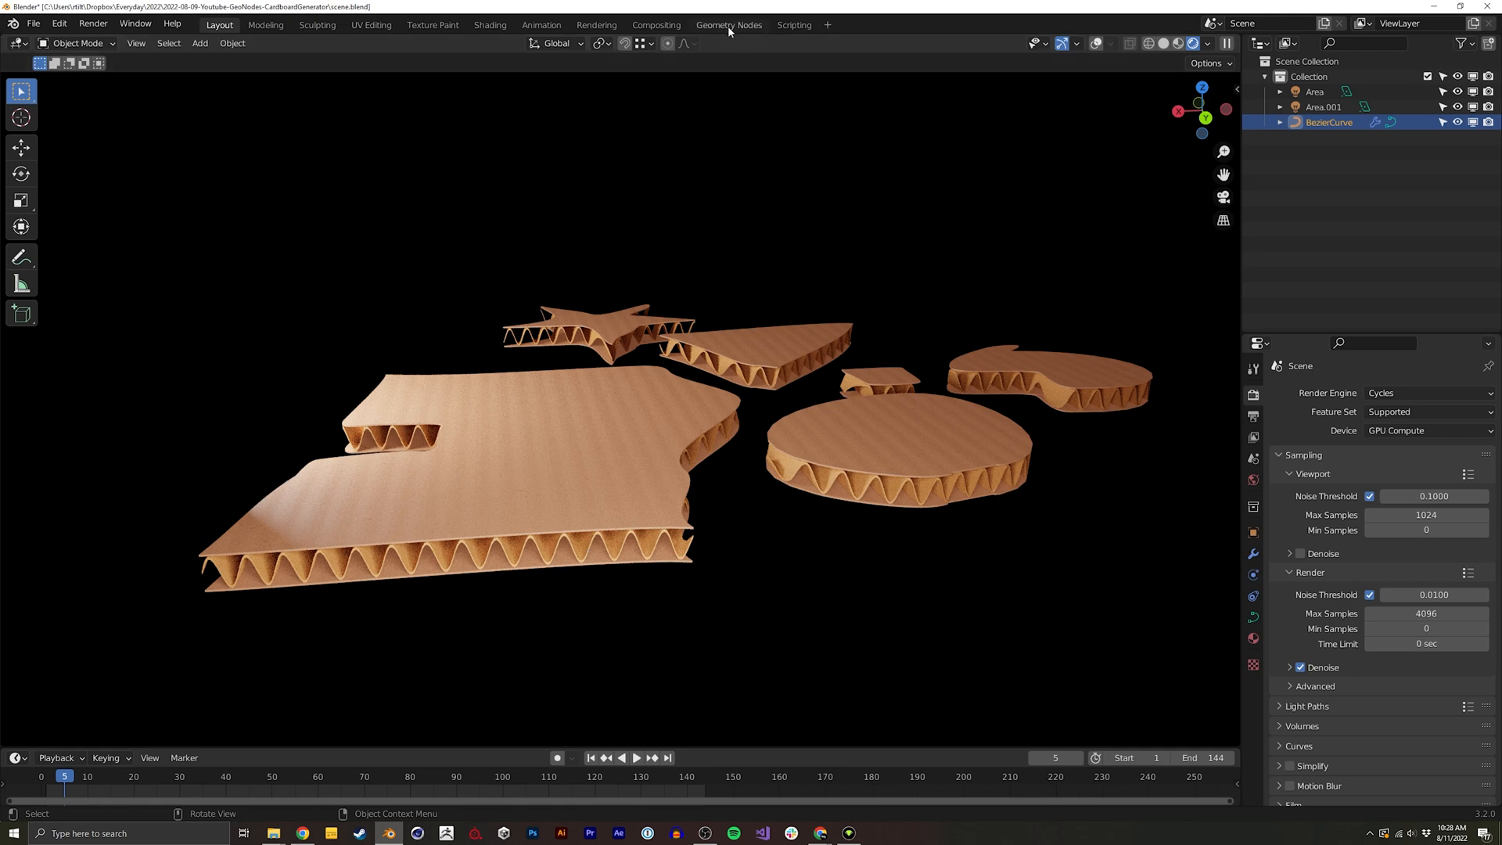
pyautogui.click(728, 23)
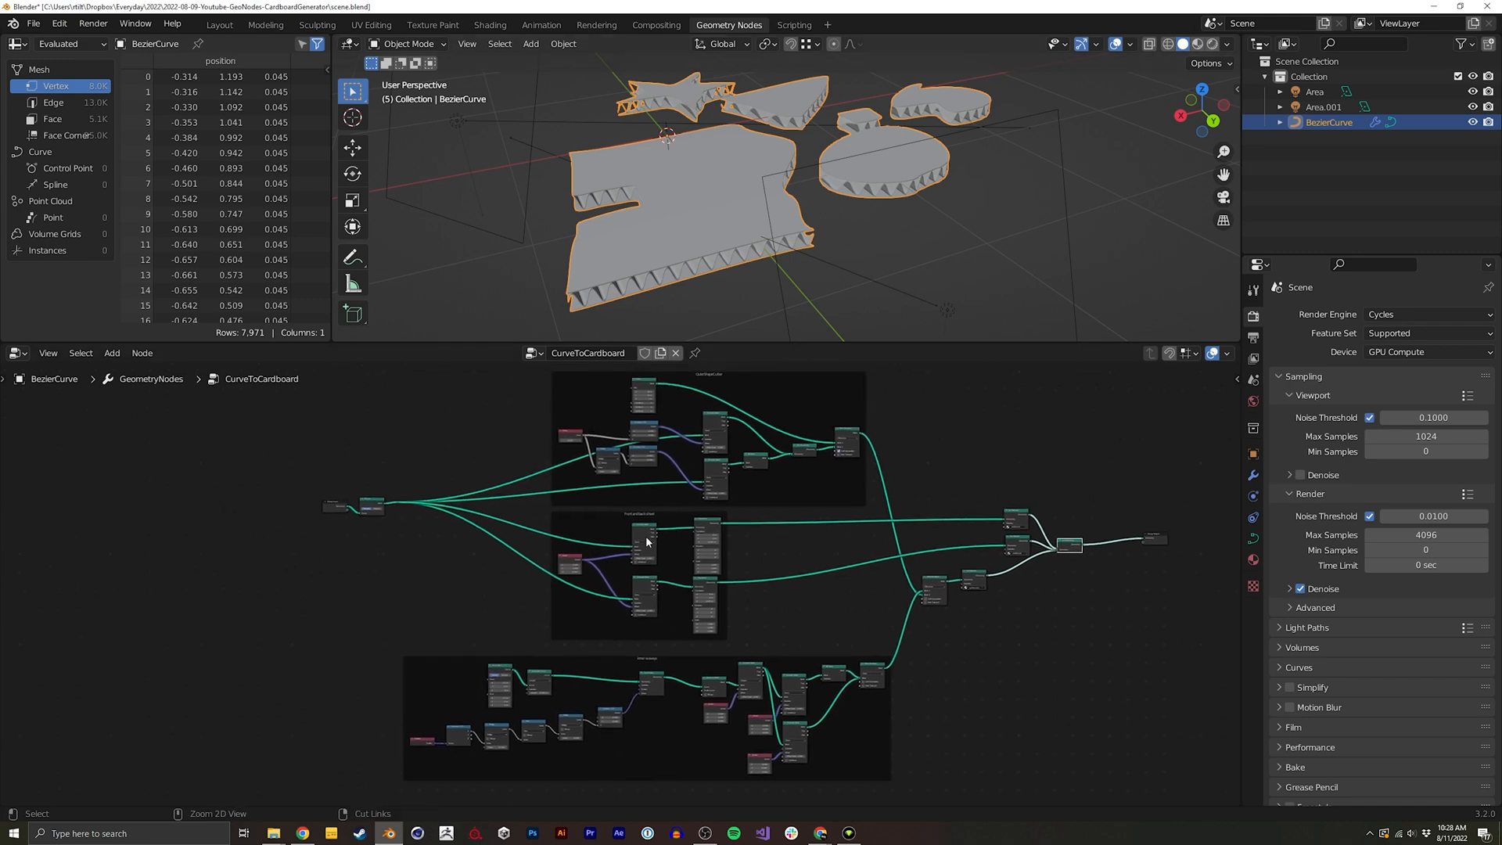
# Zoom the node editor out to see the whole CurveToCardboard tree
pyautogui.scroll(-3)
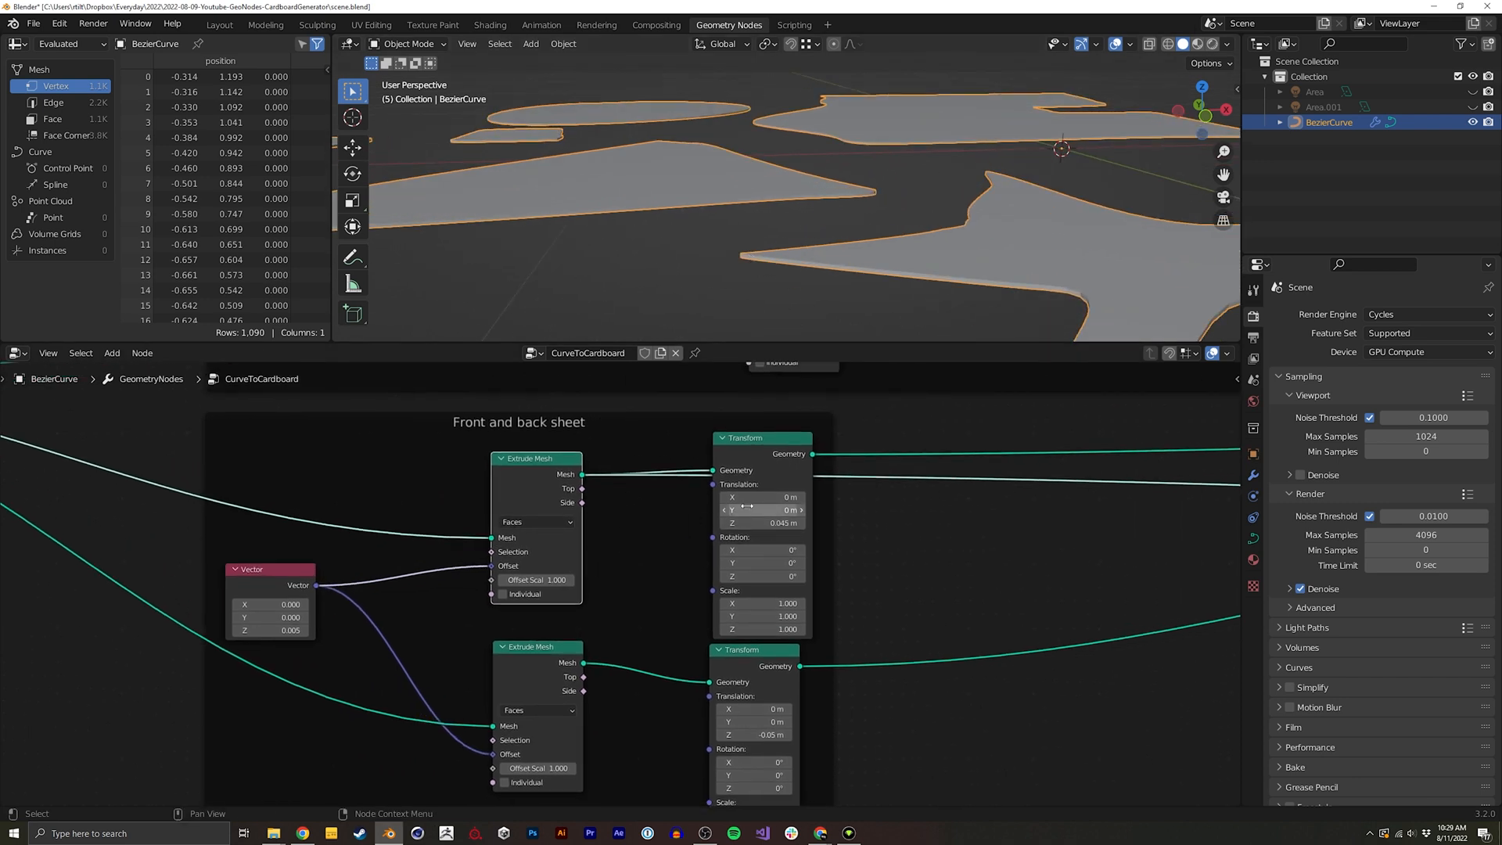
pyautogui.moveTo(809, 453)
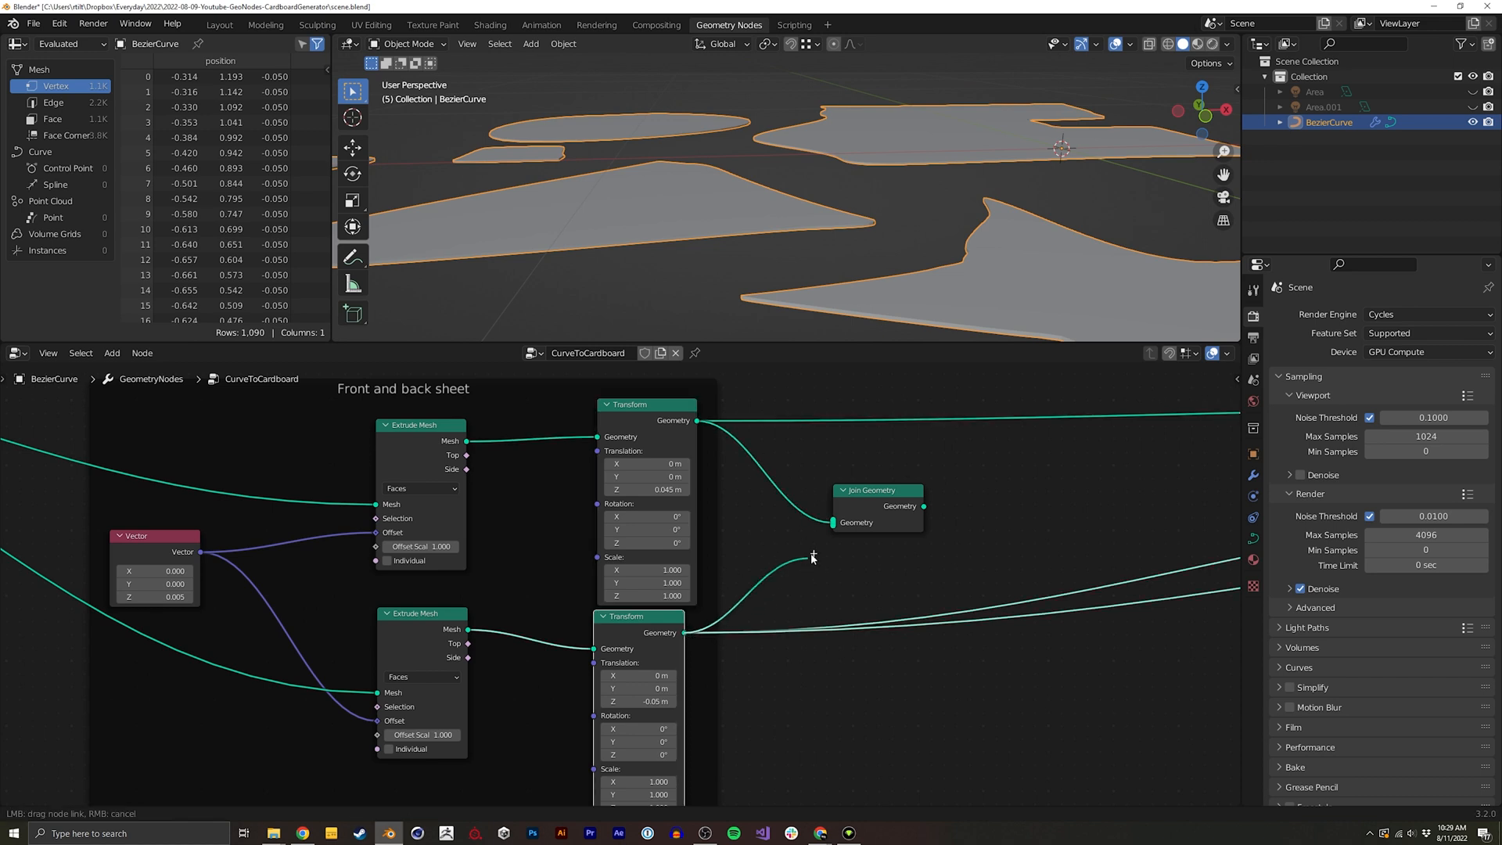
# Connect the lower Transform sheet output into the Join Geometry node
pyautogui.moveTo(812, 557); pyautogui.dragTo(835, 523)
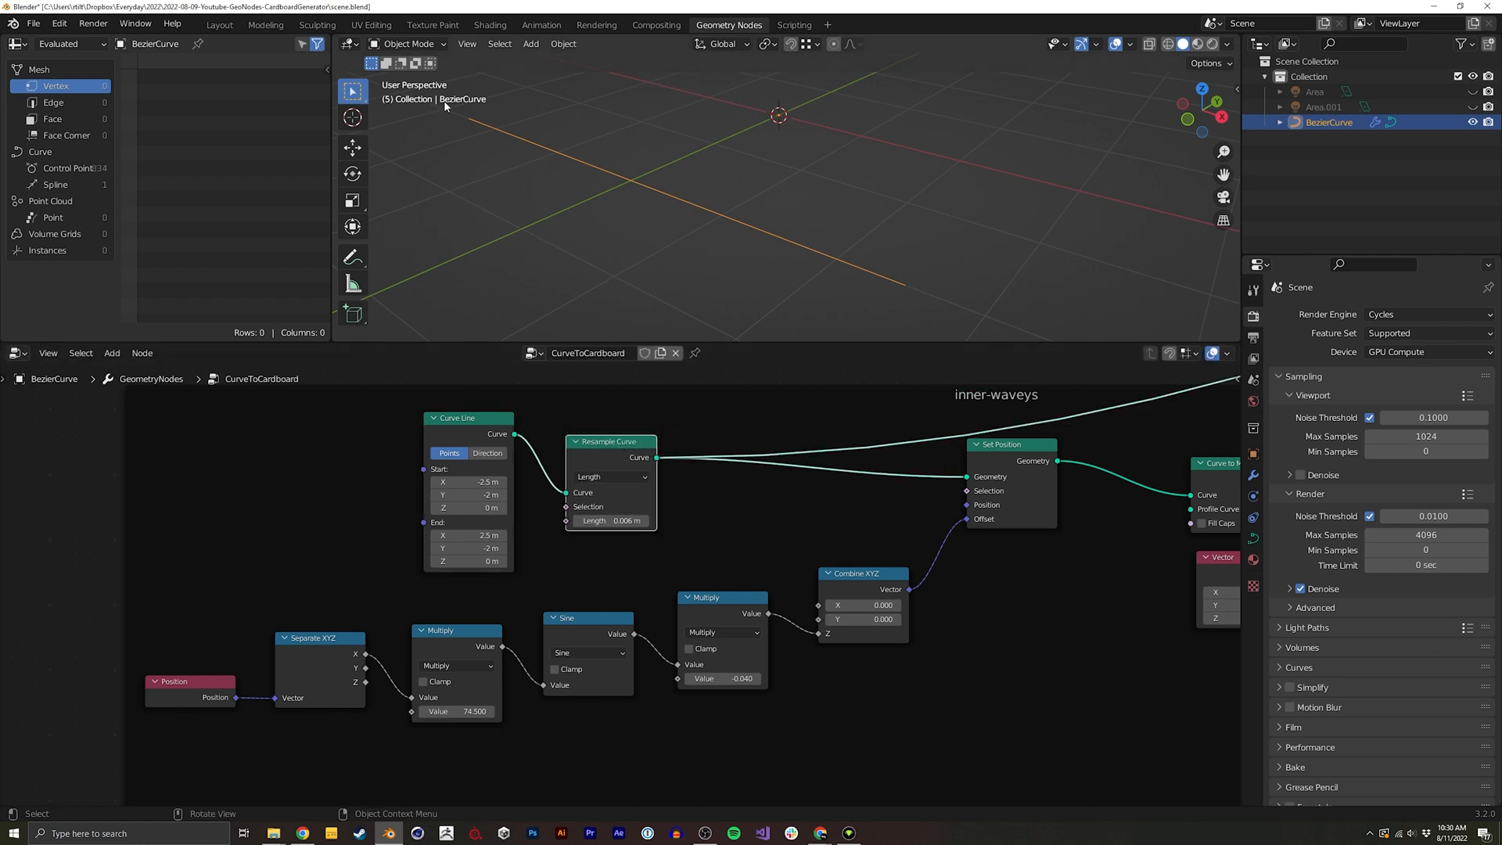
pyautogui.moveTo(502, 134)
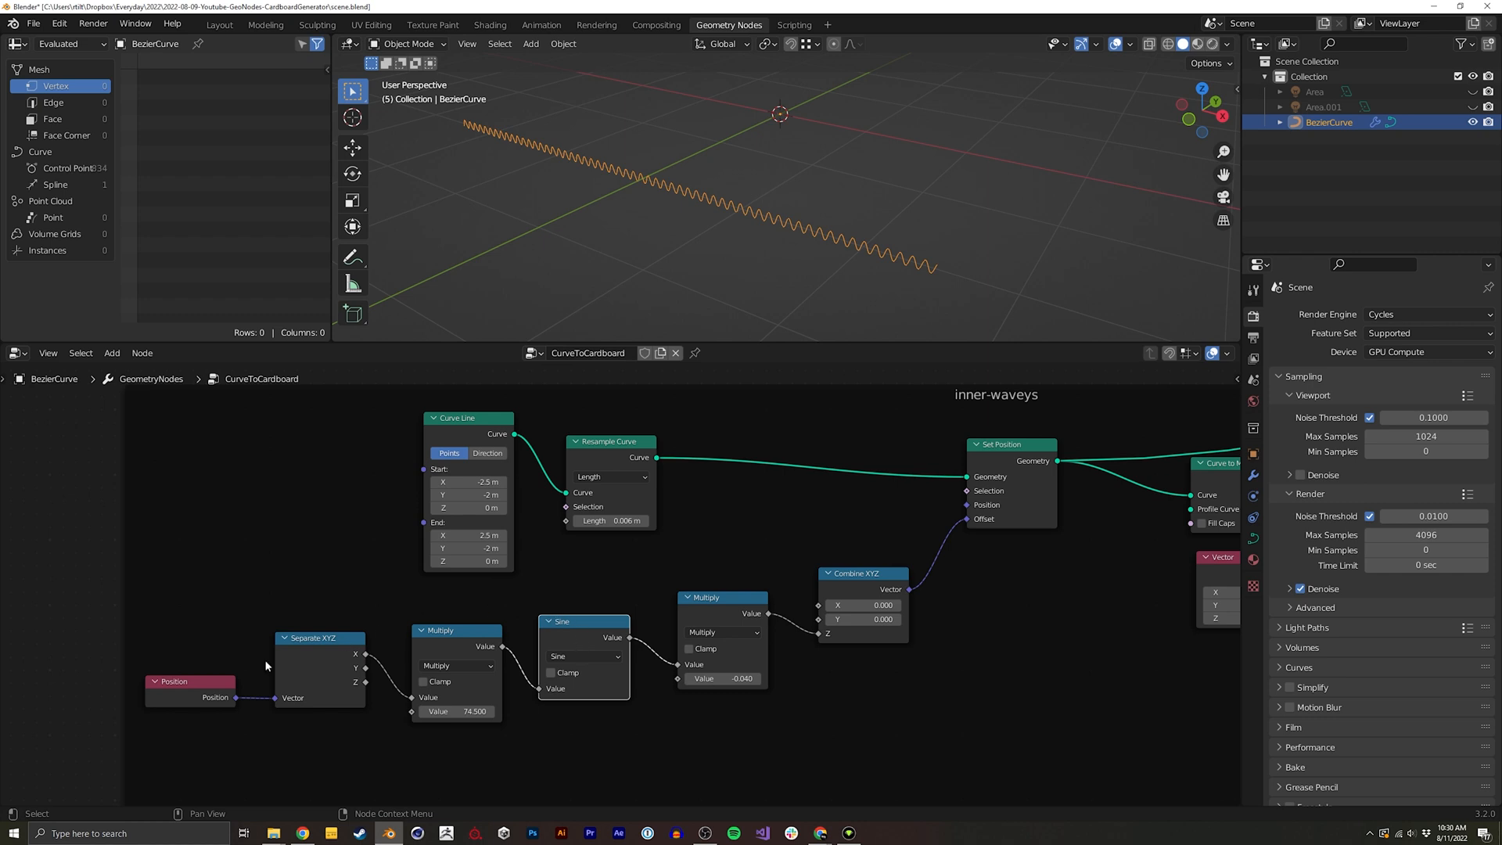
pyautogui.moveTo(357, 659)
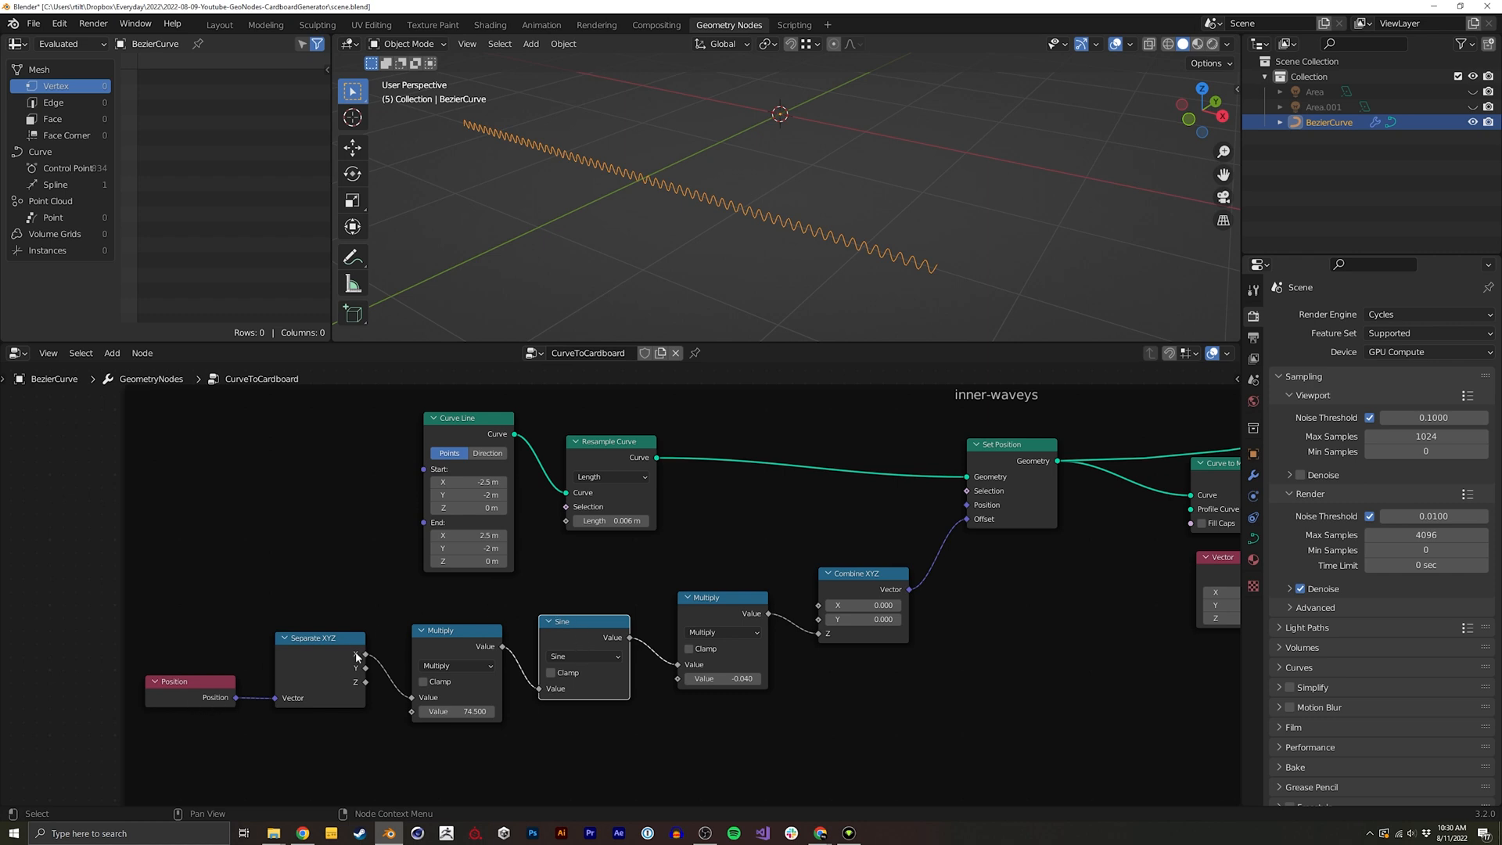
pyautogui.moveTo(971, 292)
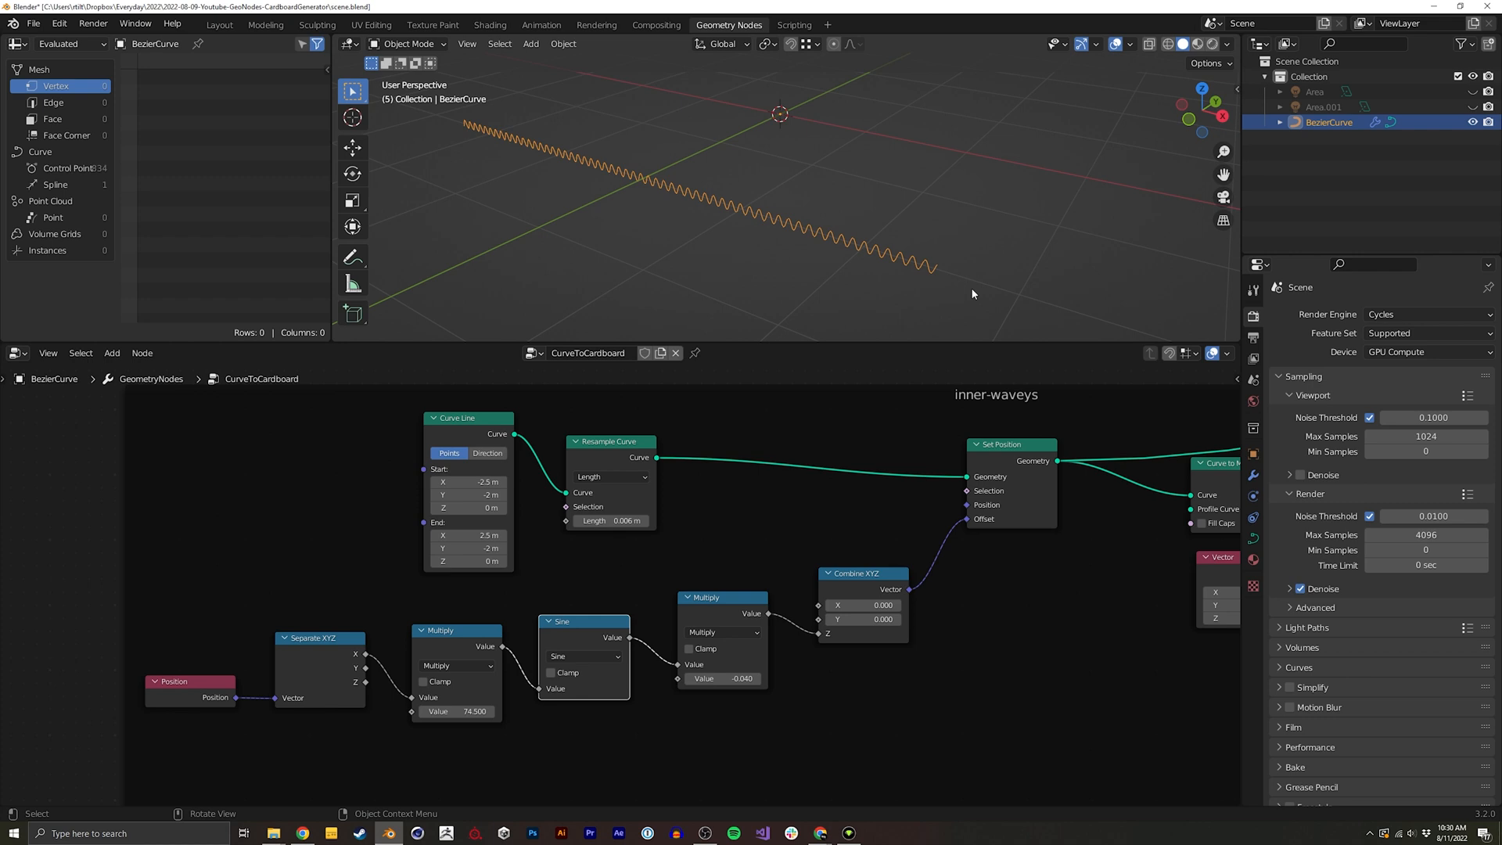
pyautogui.moveTo(780, 224)
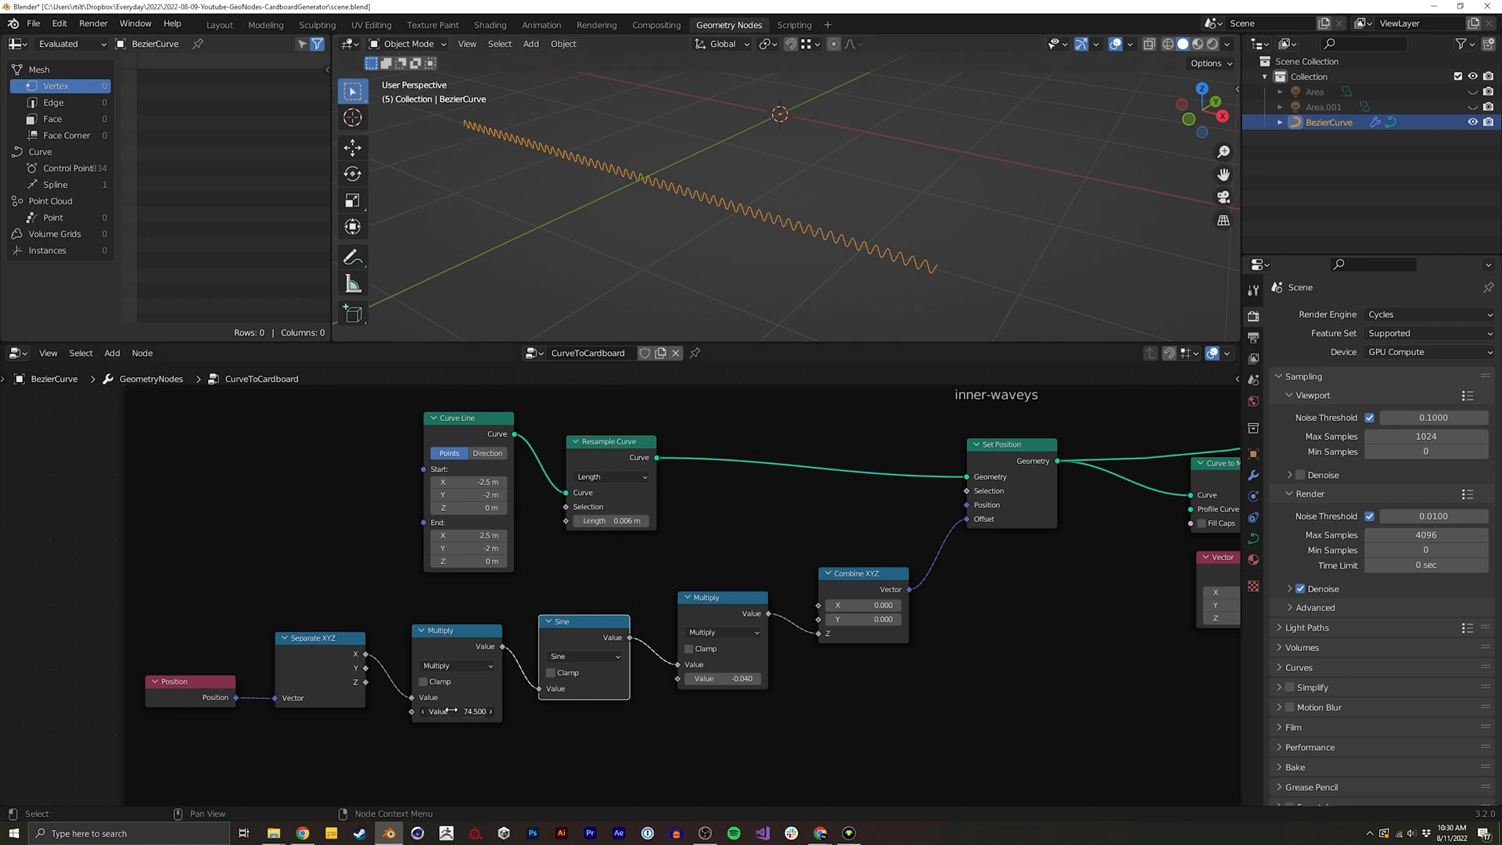
# Set the wave frequency multiplier to 74.5 and amplitude to -0.040
pyautogui.moveTo(455, 710); pyautogui.dragTo(645, 726)
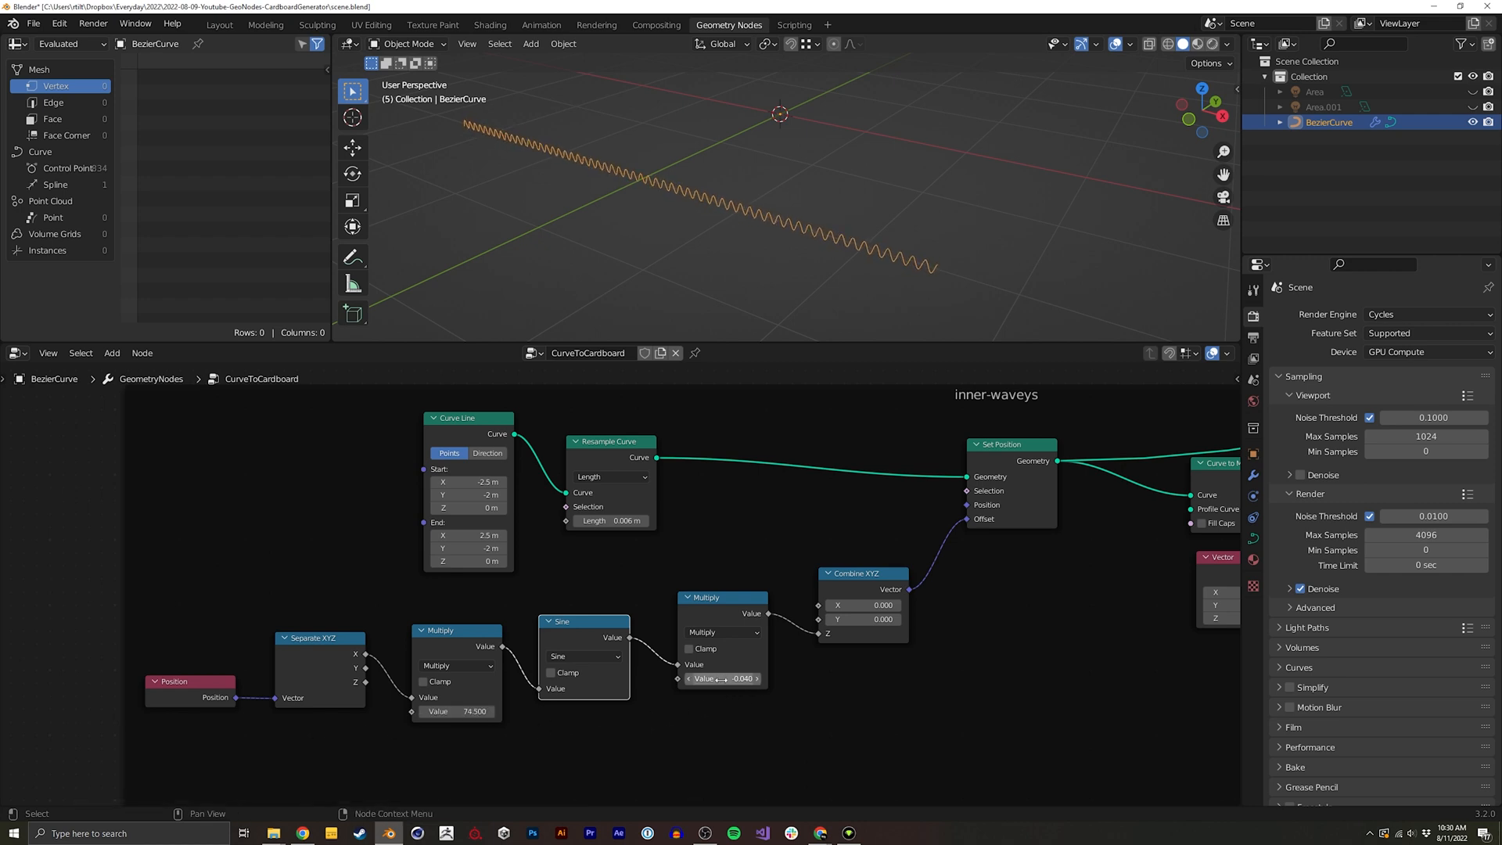
pyautogui.moveTo(709, 678); pyautogui.dragTo(741, 678)
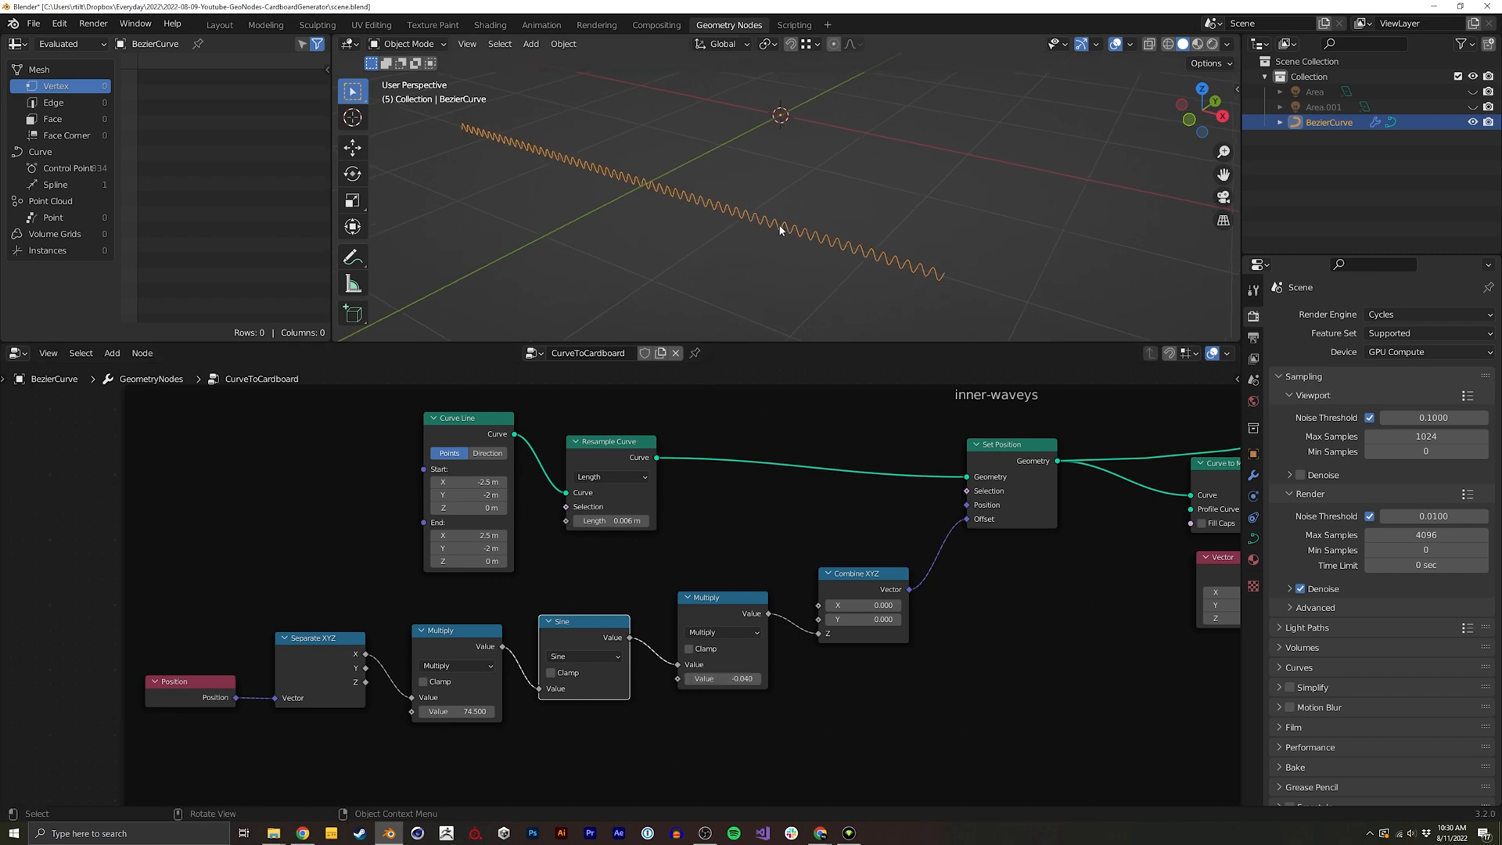
pyautogui.moveTo(907, 240)
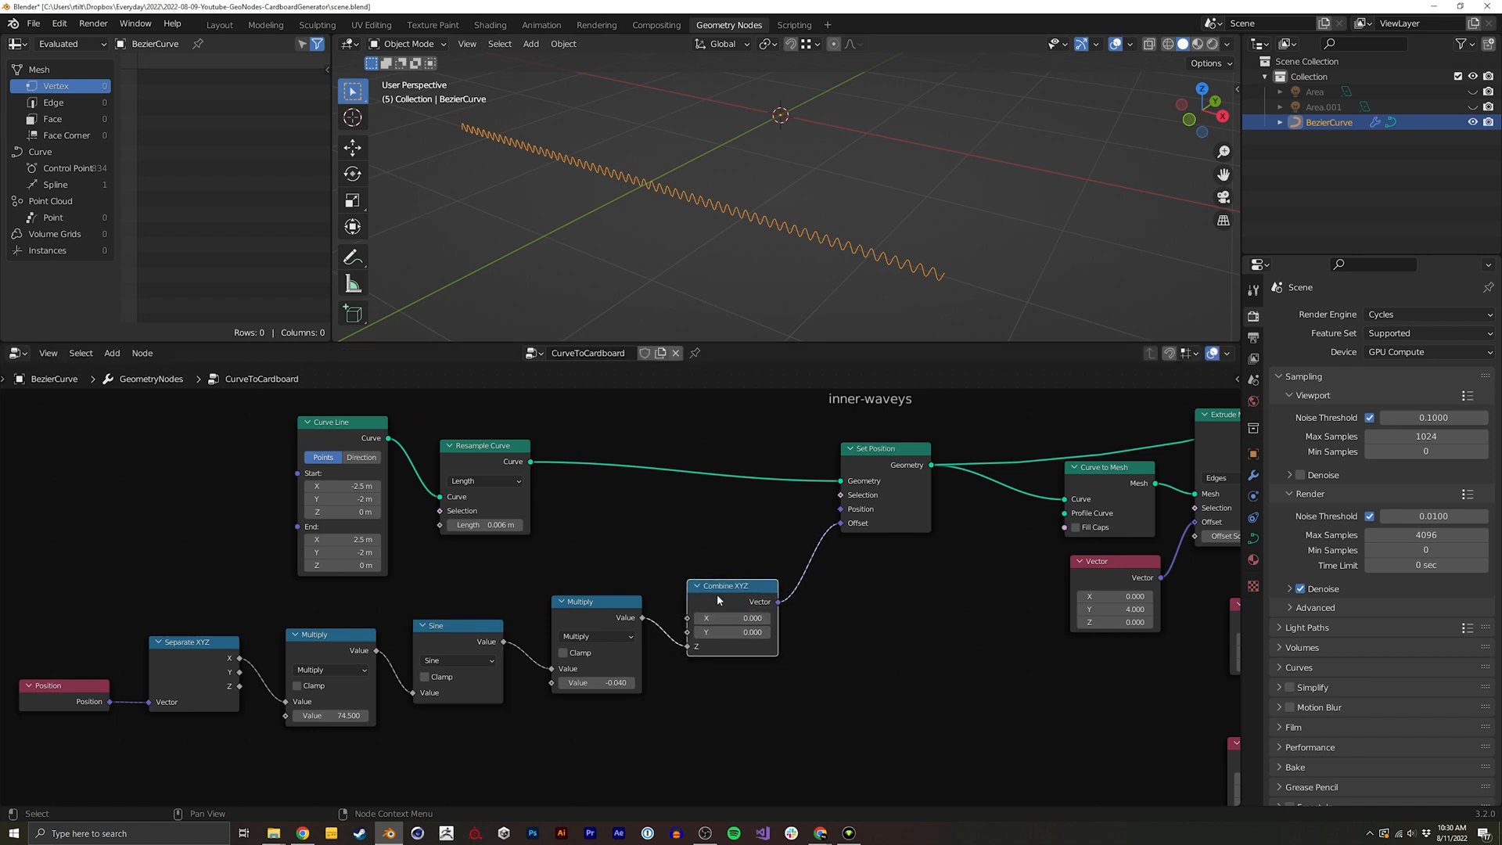
pyautogui.moveTo(888, 246)
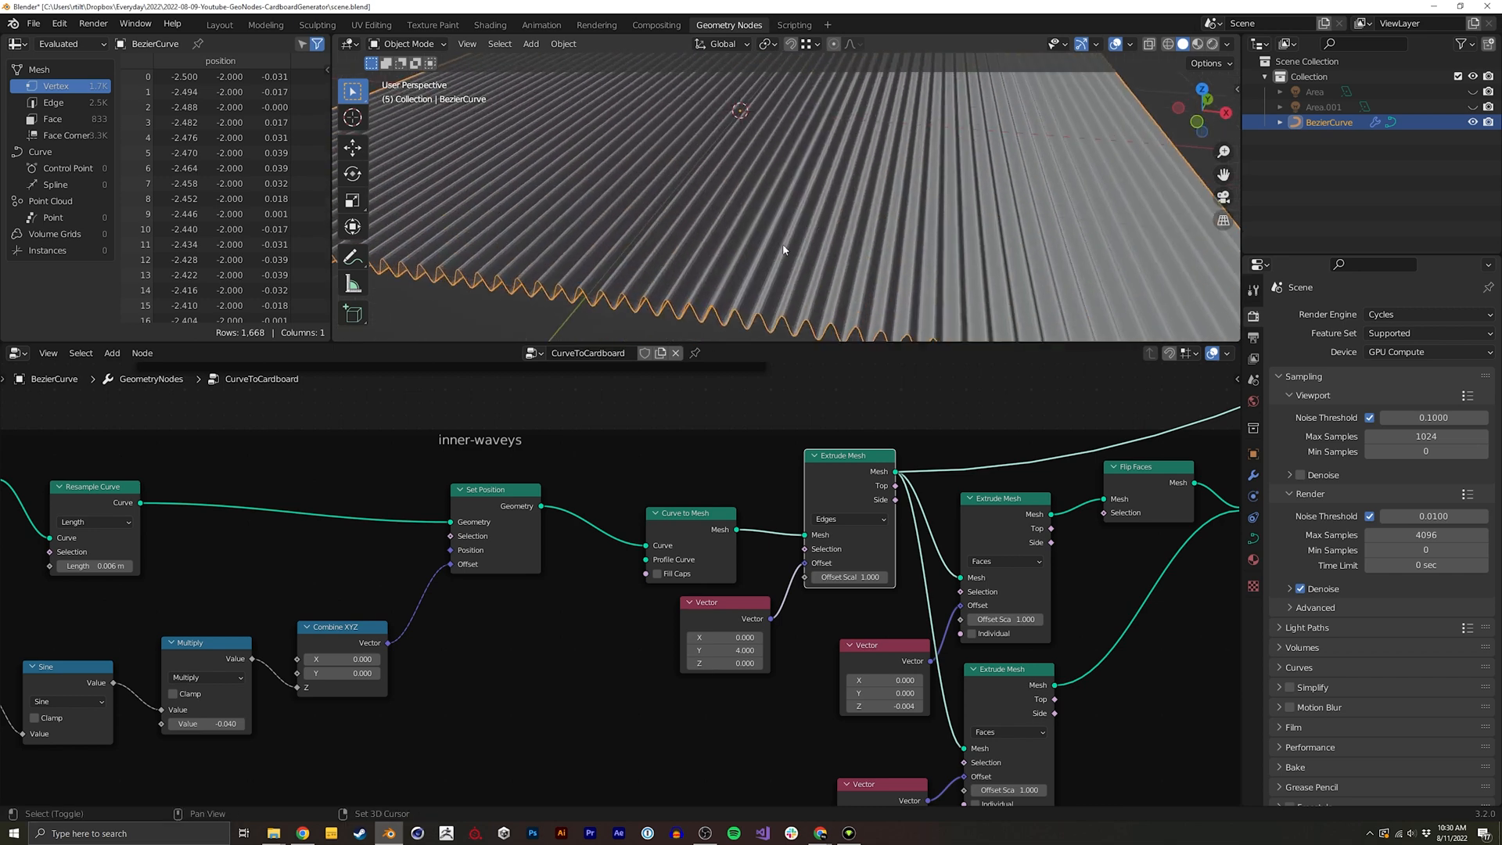
# Inspect the corrugated sheet from top view, then orbit back to perspective
pyautogui.press('7')
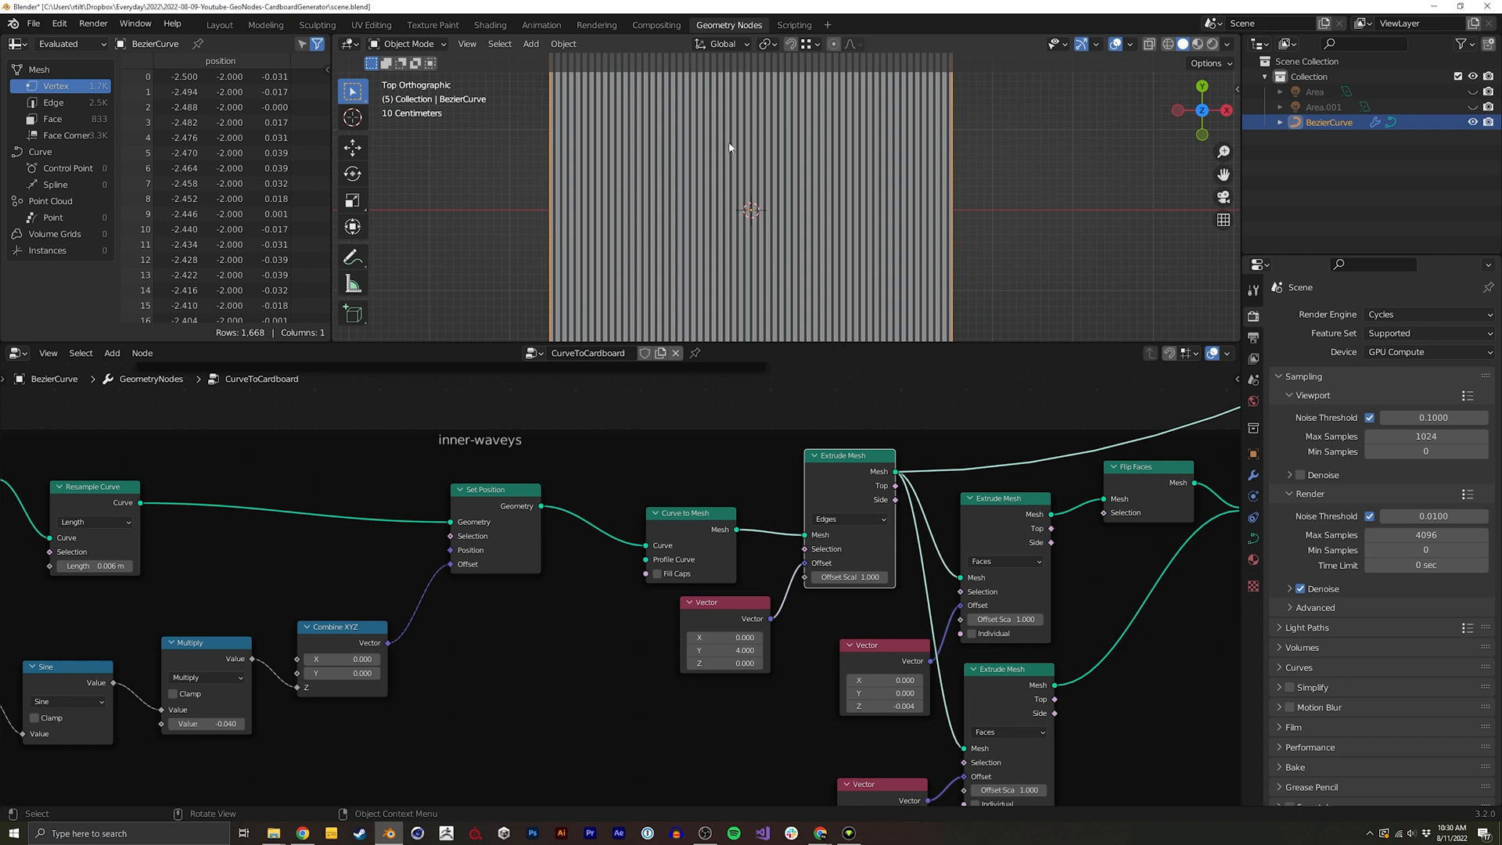
pyautogui.moveTo(601, 130)
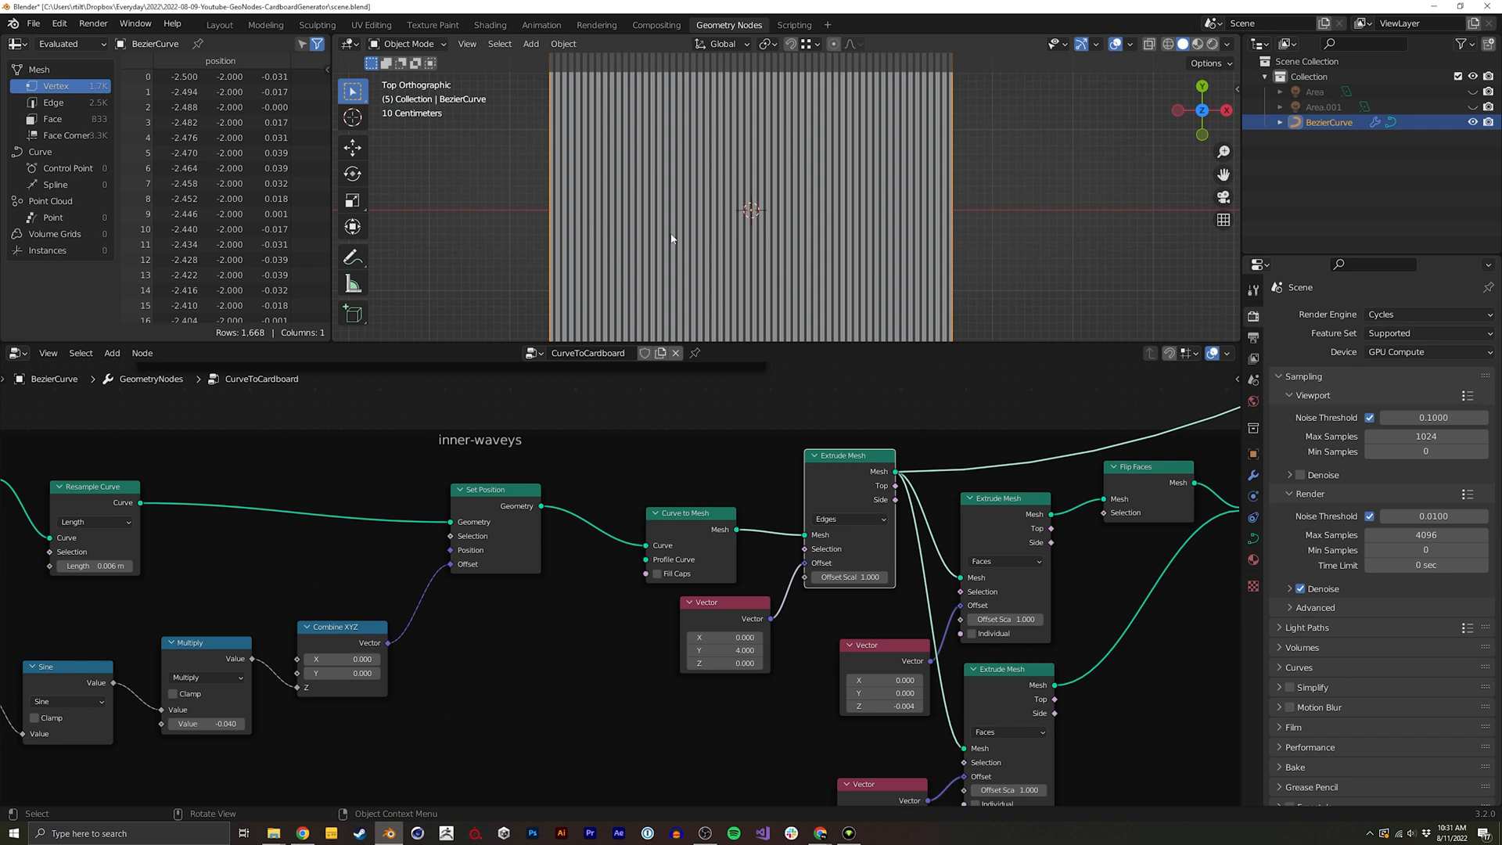
pyautogui.moveTo(748, 211); pyautogui.dragTo(632, 221)
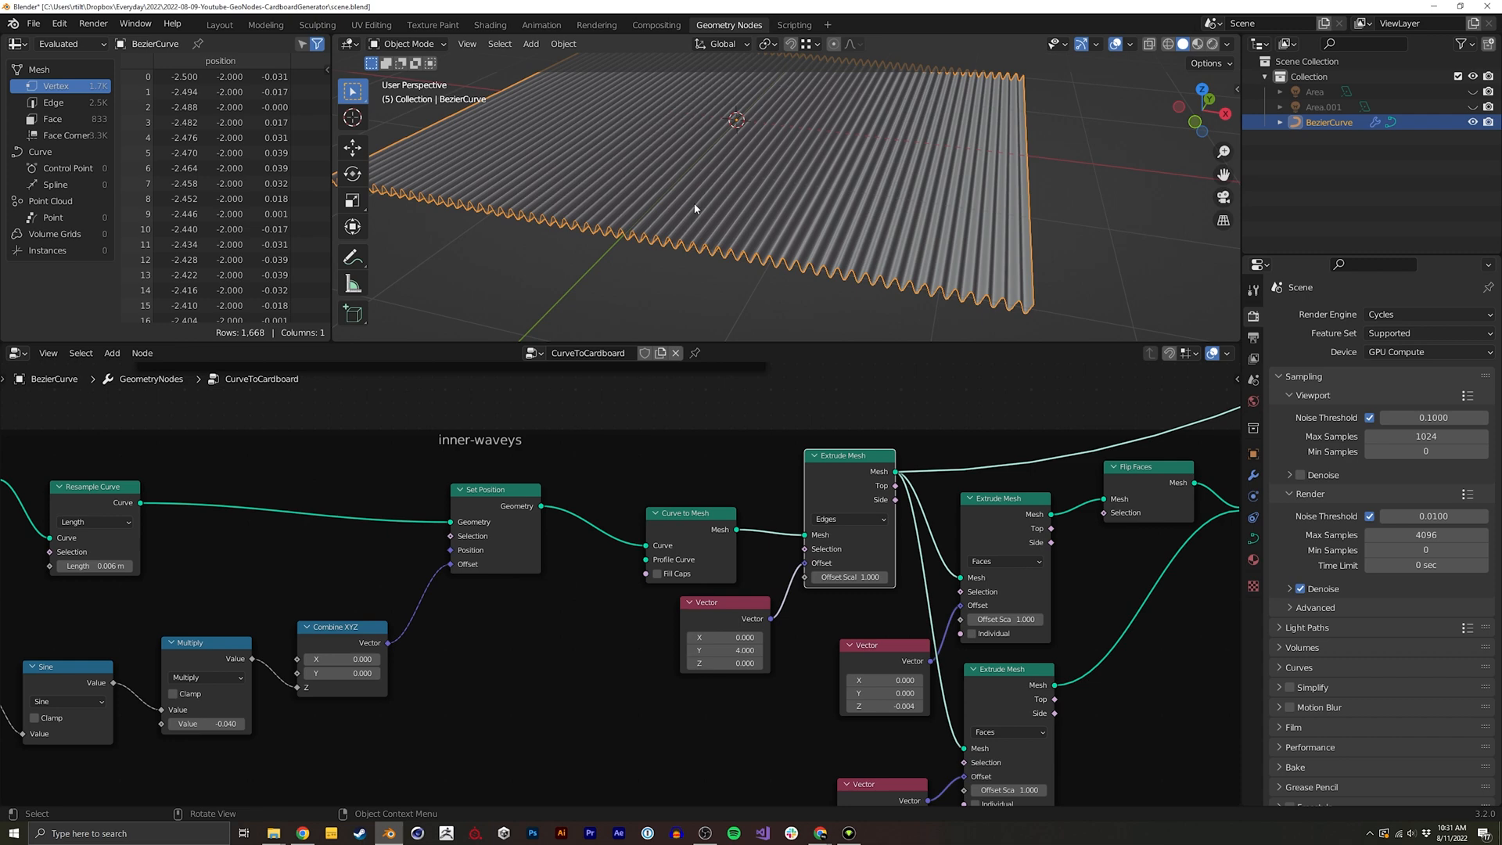
pyautogui.moveTo(854, 241)
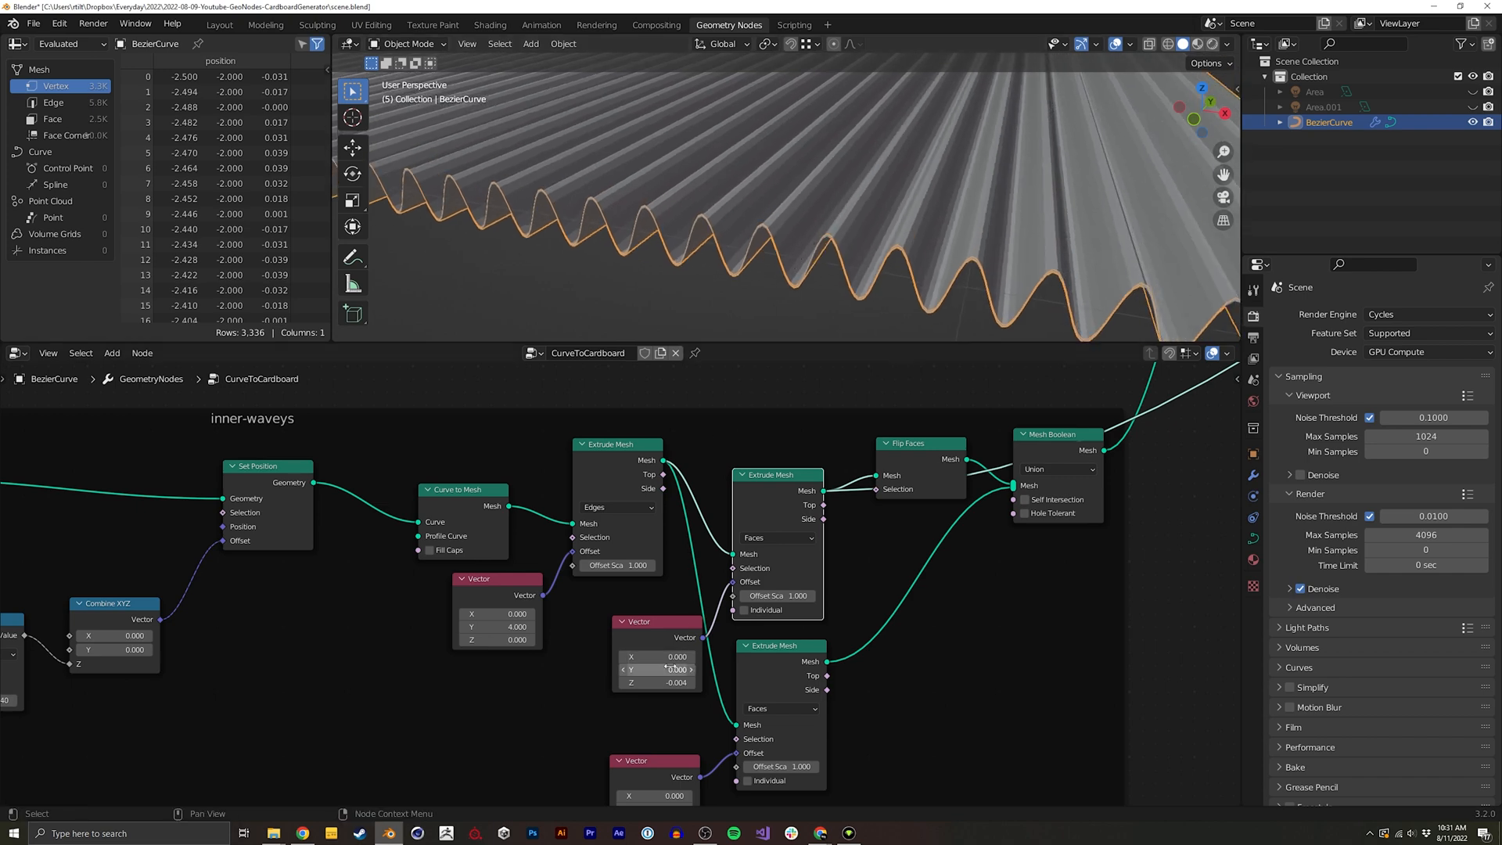
# Adjust a wave node value and orbit to view the corrugated profile edge-on
pyautogui.moveTo(655, 668); pyautogui.dragTo(681, 668)
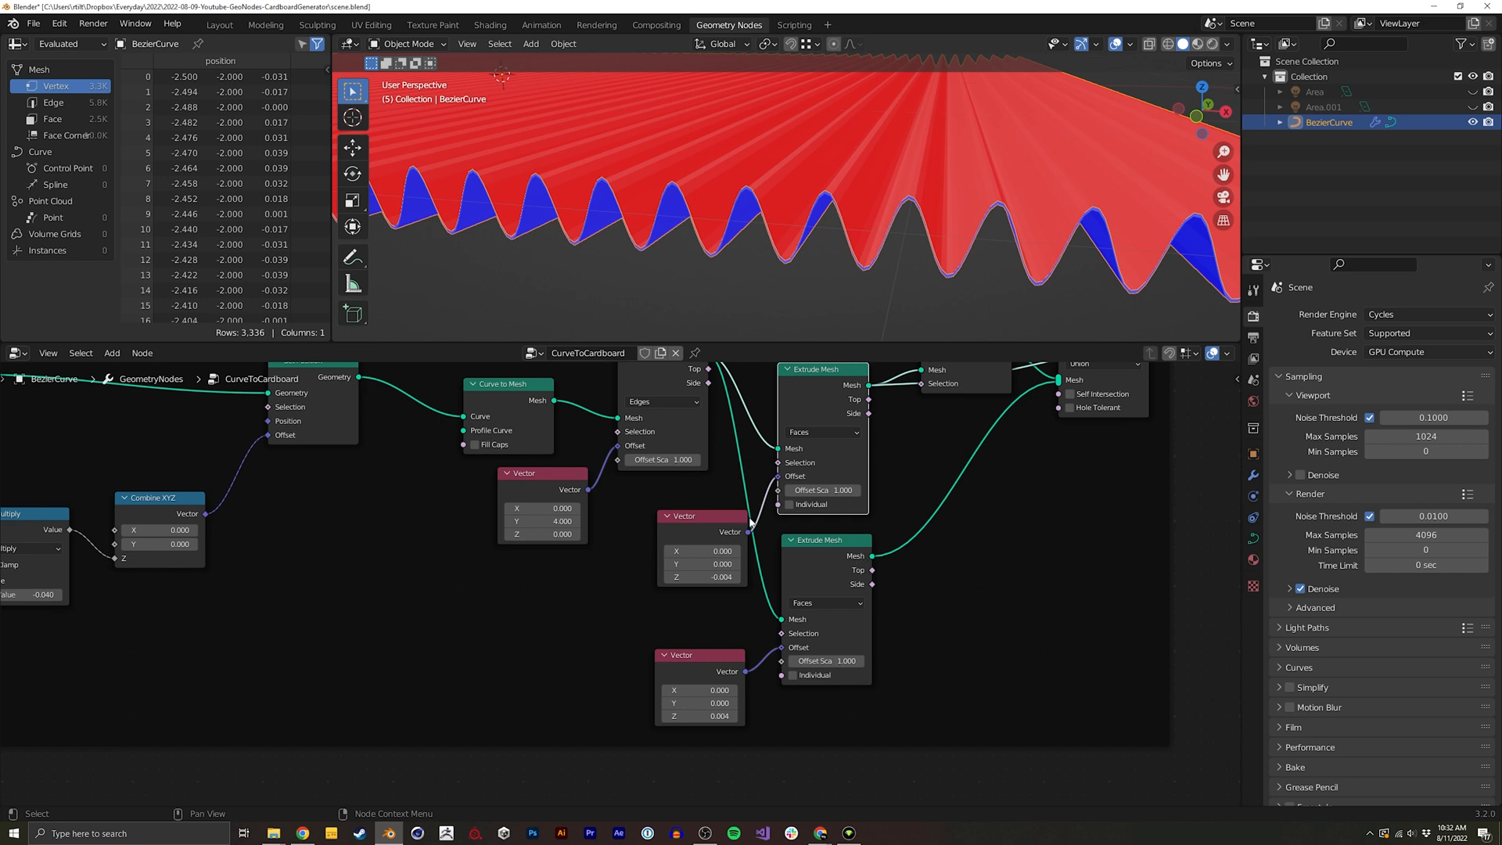
pyautogui.moveTo(719, 667)
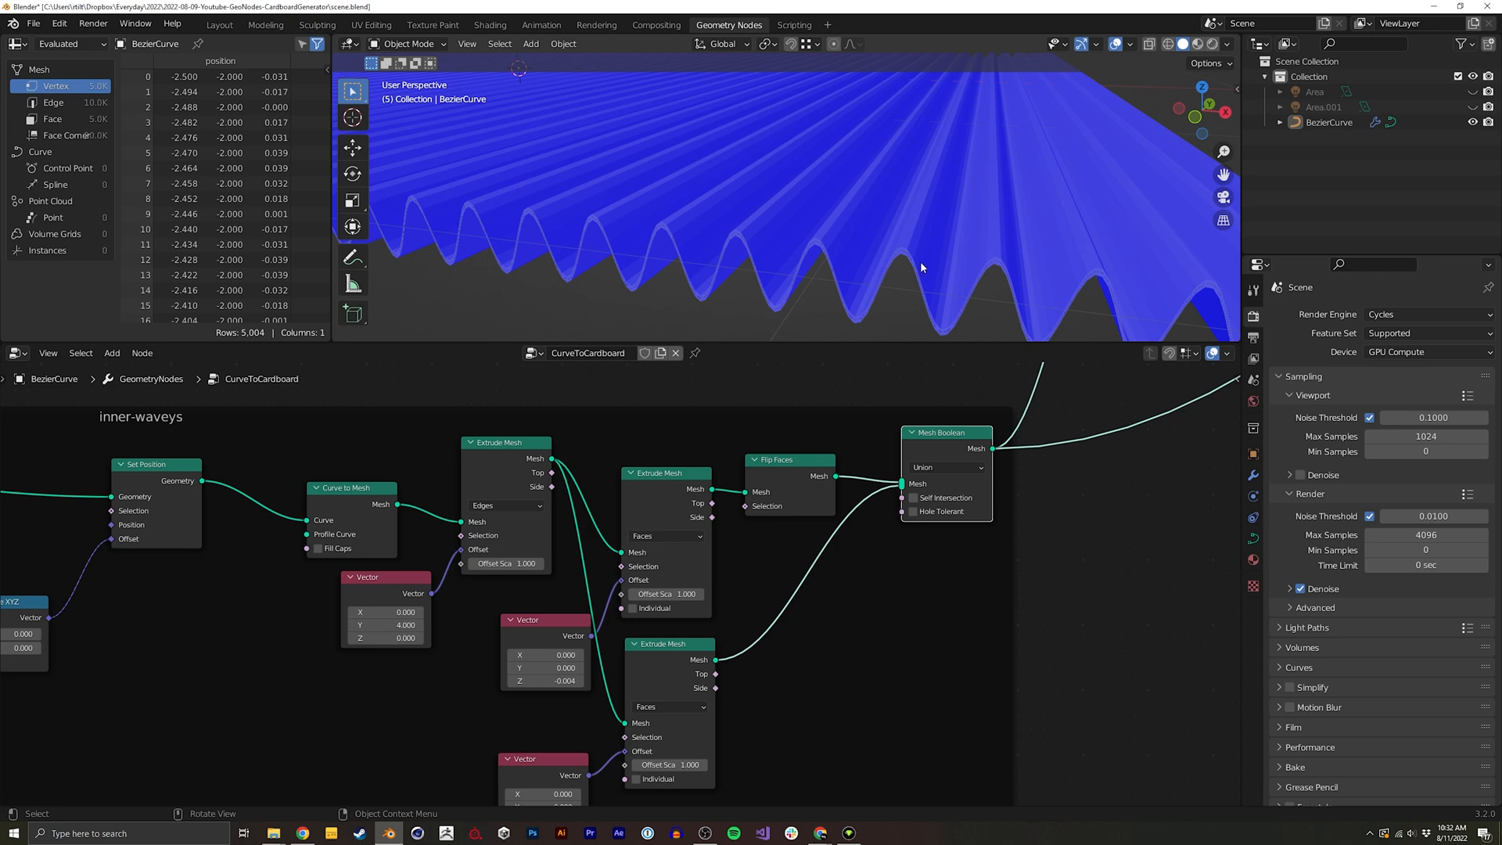
pyautogui.moveTo(920, 266); pyautogui.dragTo(970, 191)
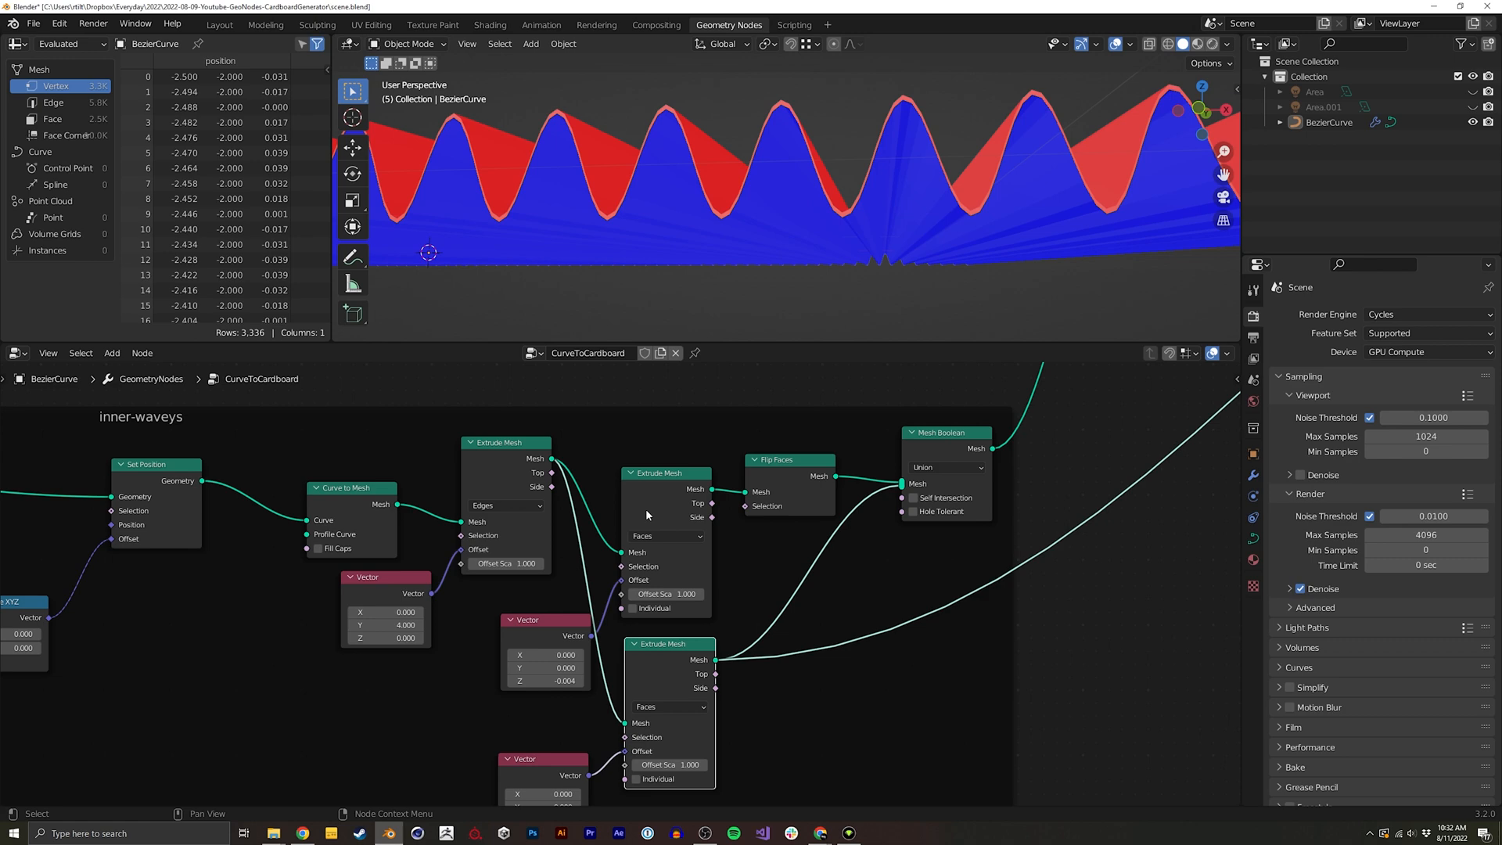
pyautogui.moveTo(804, 472)
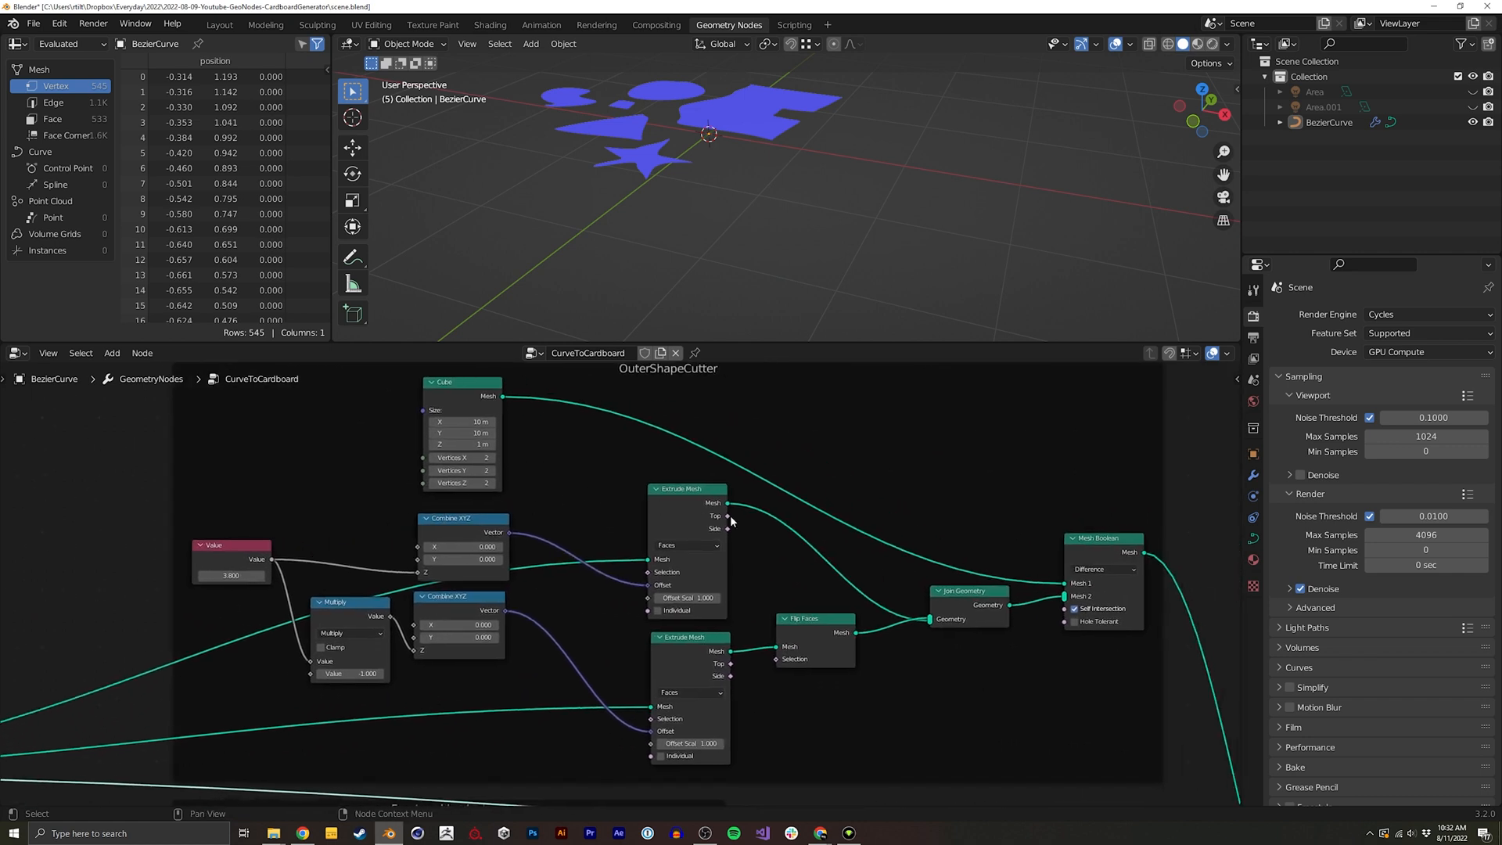
pyautogui.moveTo(728, 505)
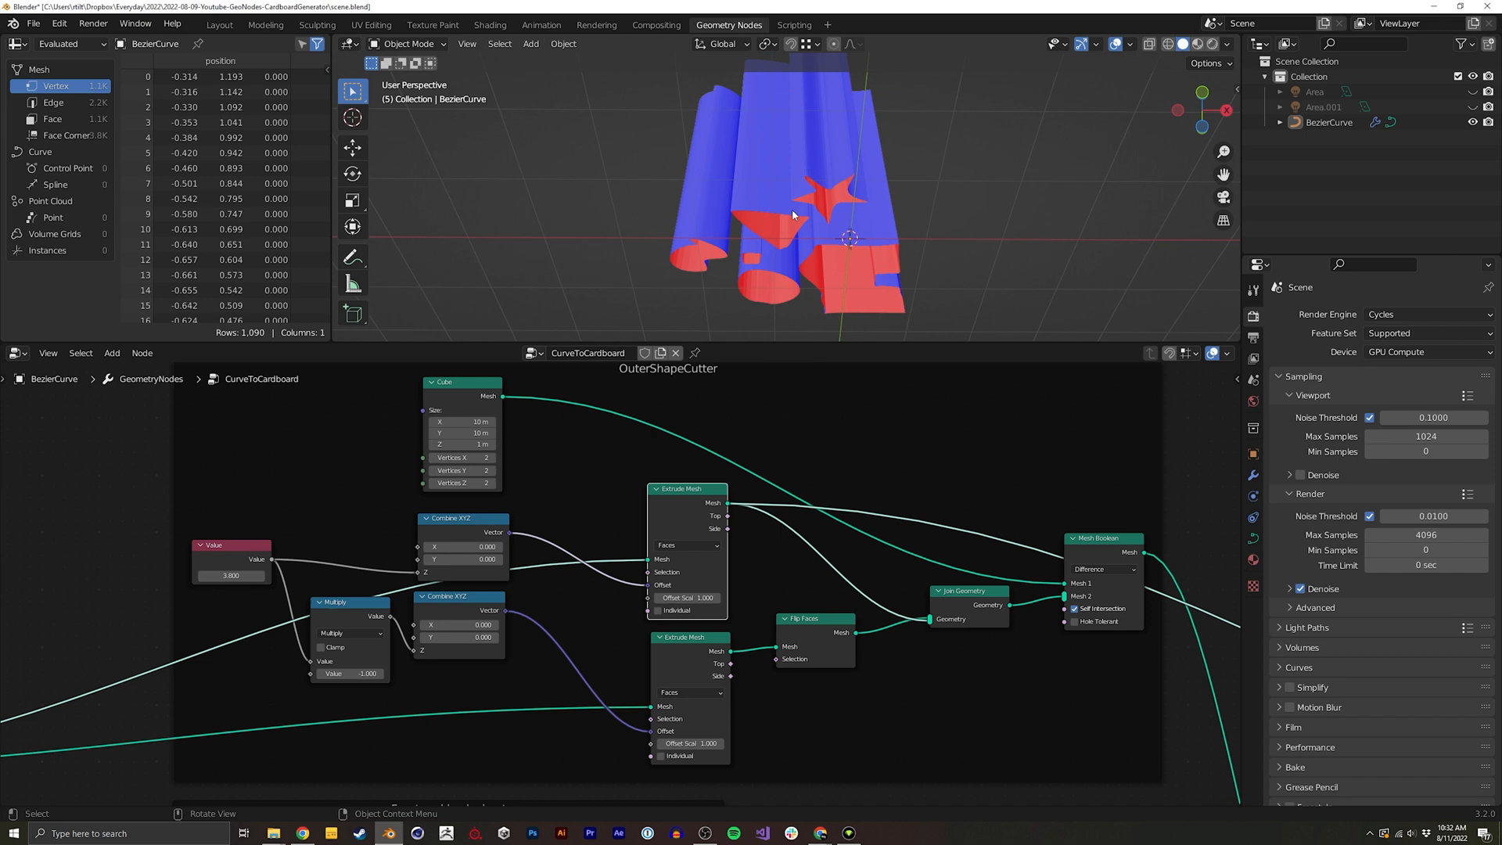
pyautogui.moveTo(798, 222)
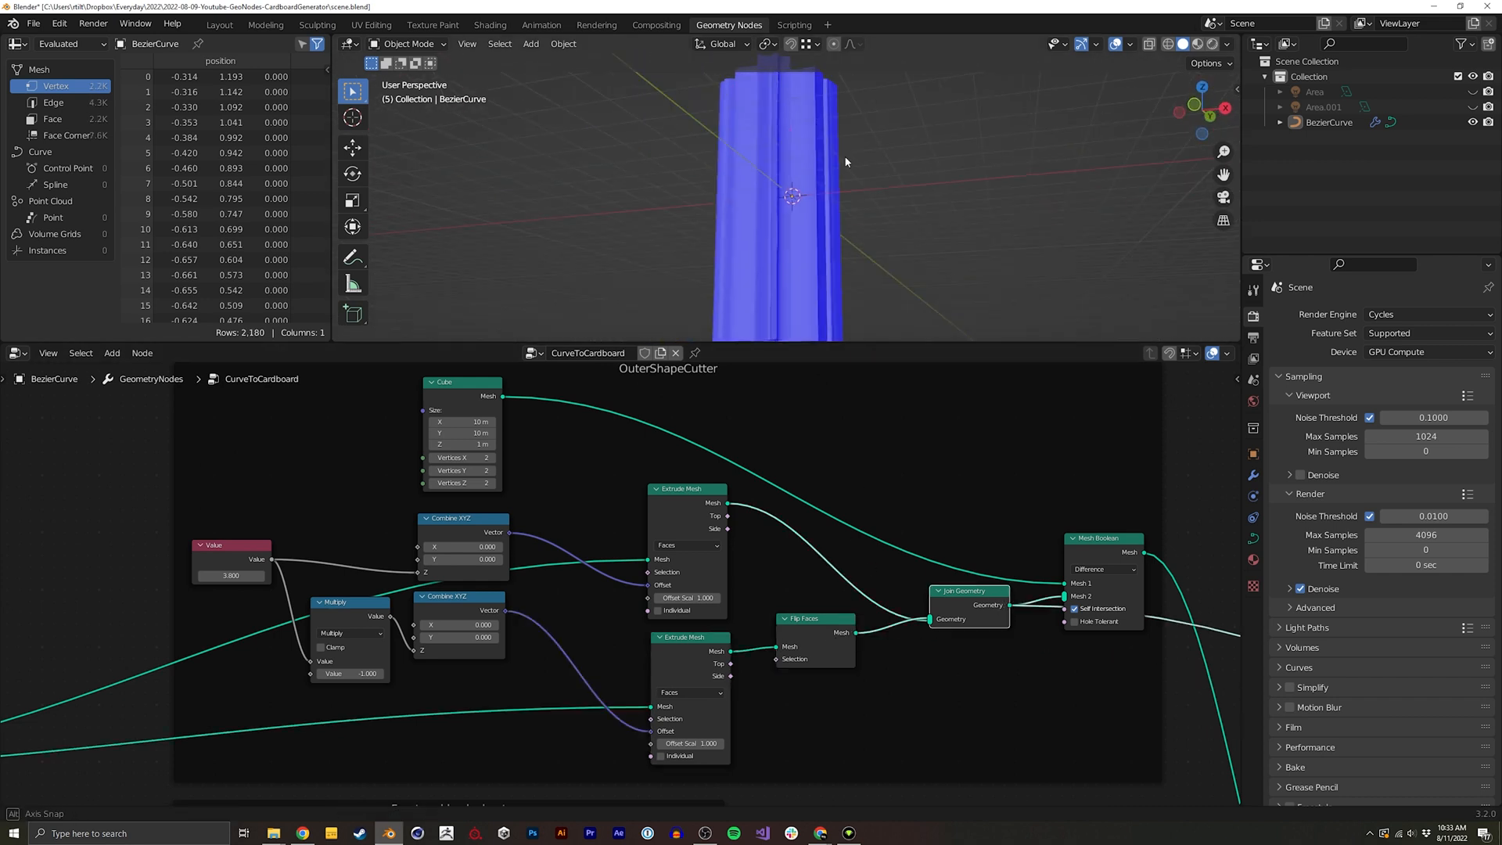
# Orbit the view around the extruded shape cutter solids
pyautogui.moveTo(845, 161); pyautogui.dragTo(860, 117)
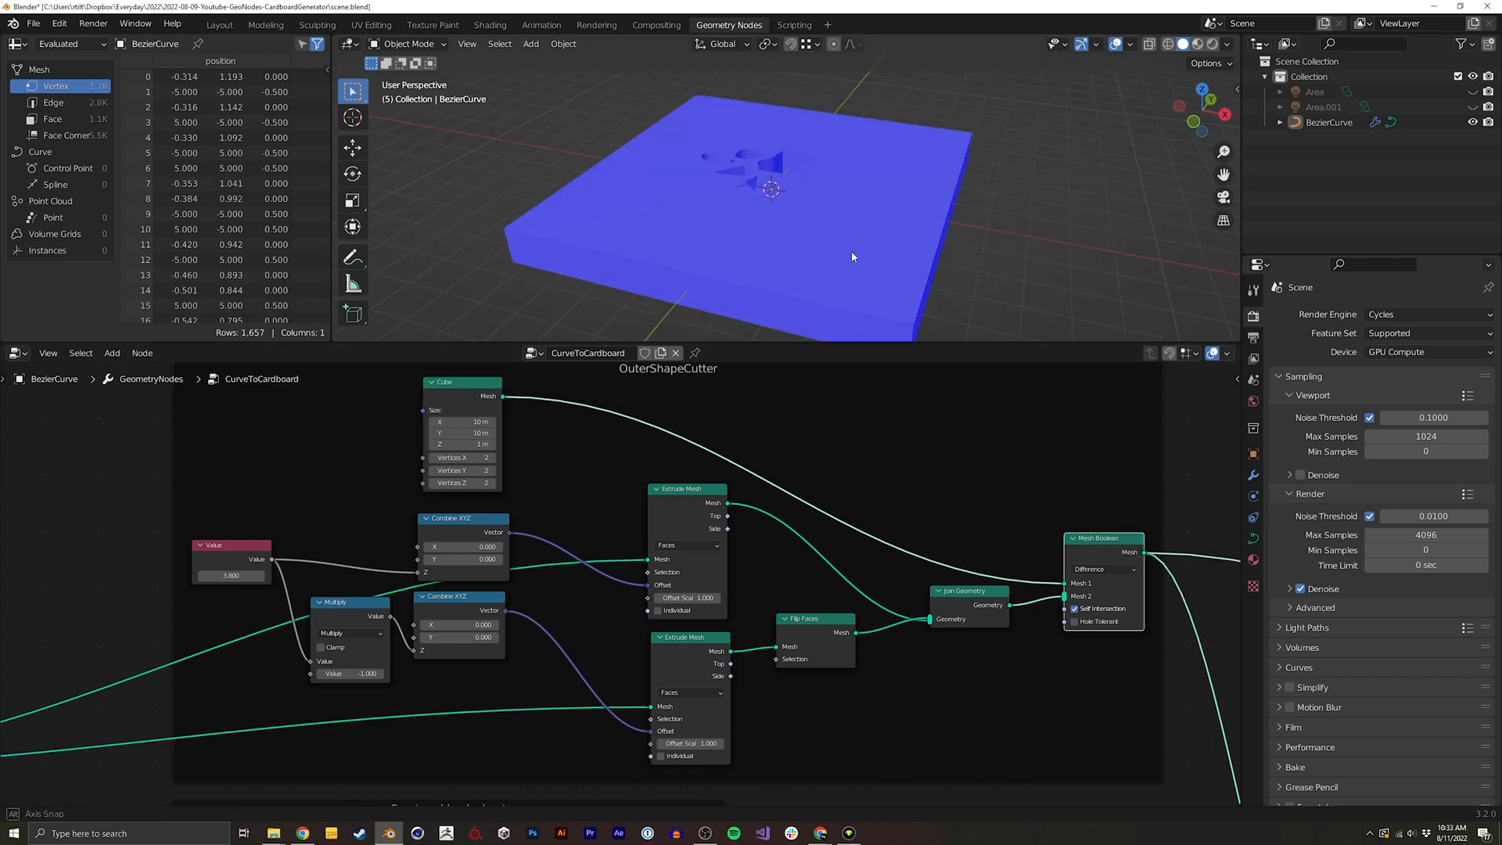
# Orbit the view to inspect the shape holes cut through the slab
pyautogui.moveTo(853, 258); pyautogui.dragTo(728, 207)
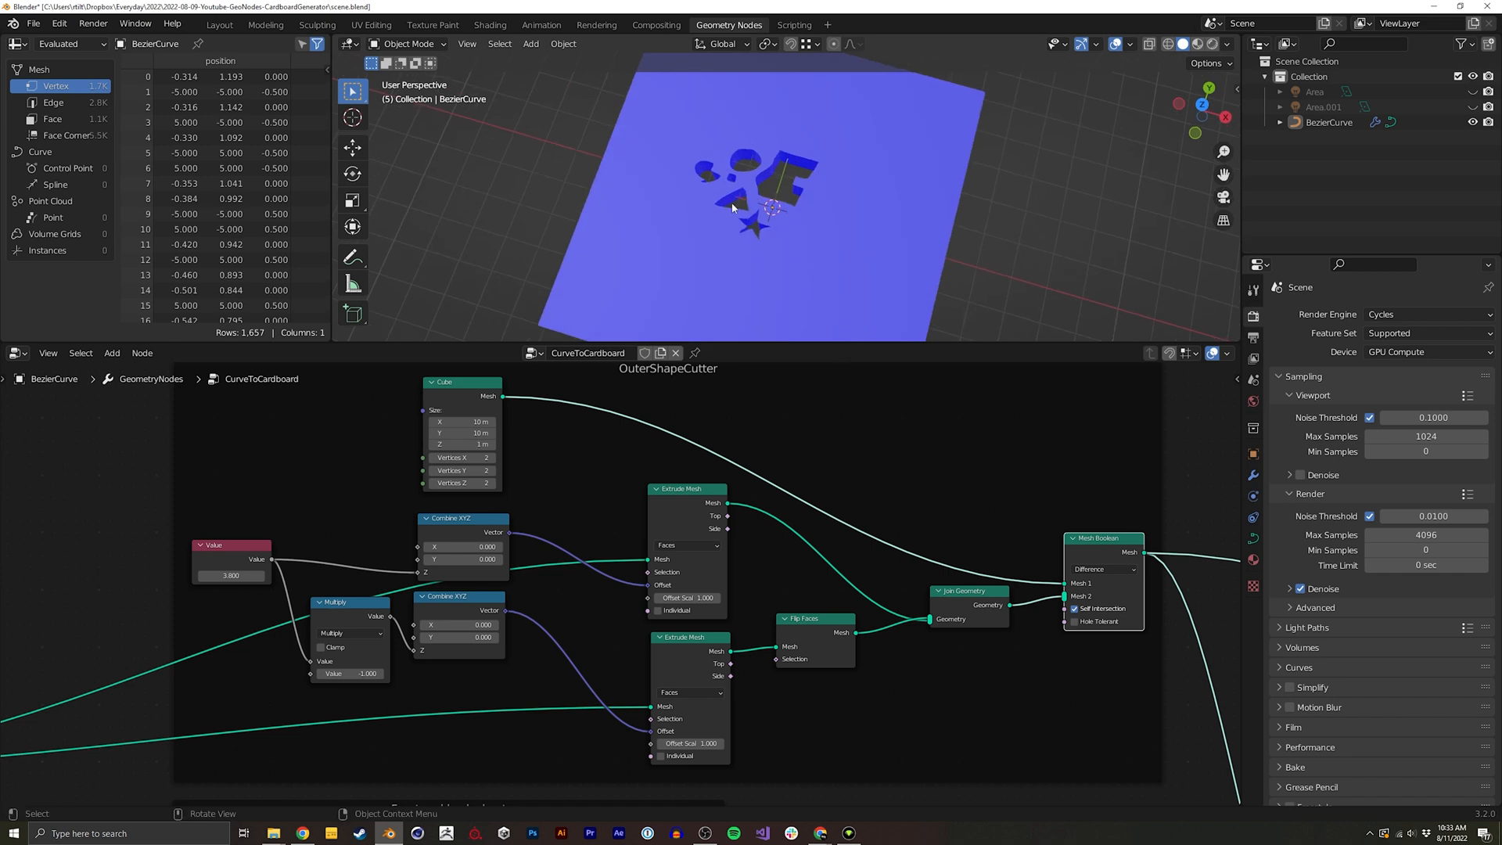
pyautogui.moveTo(757, 202); pyautogui.dragTo(757, 134)
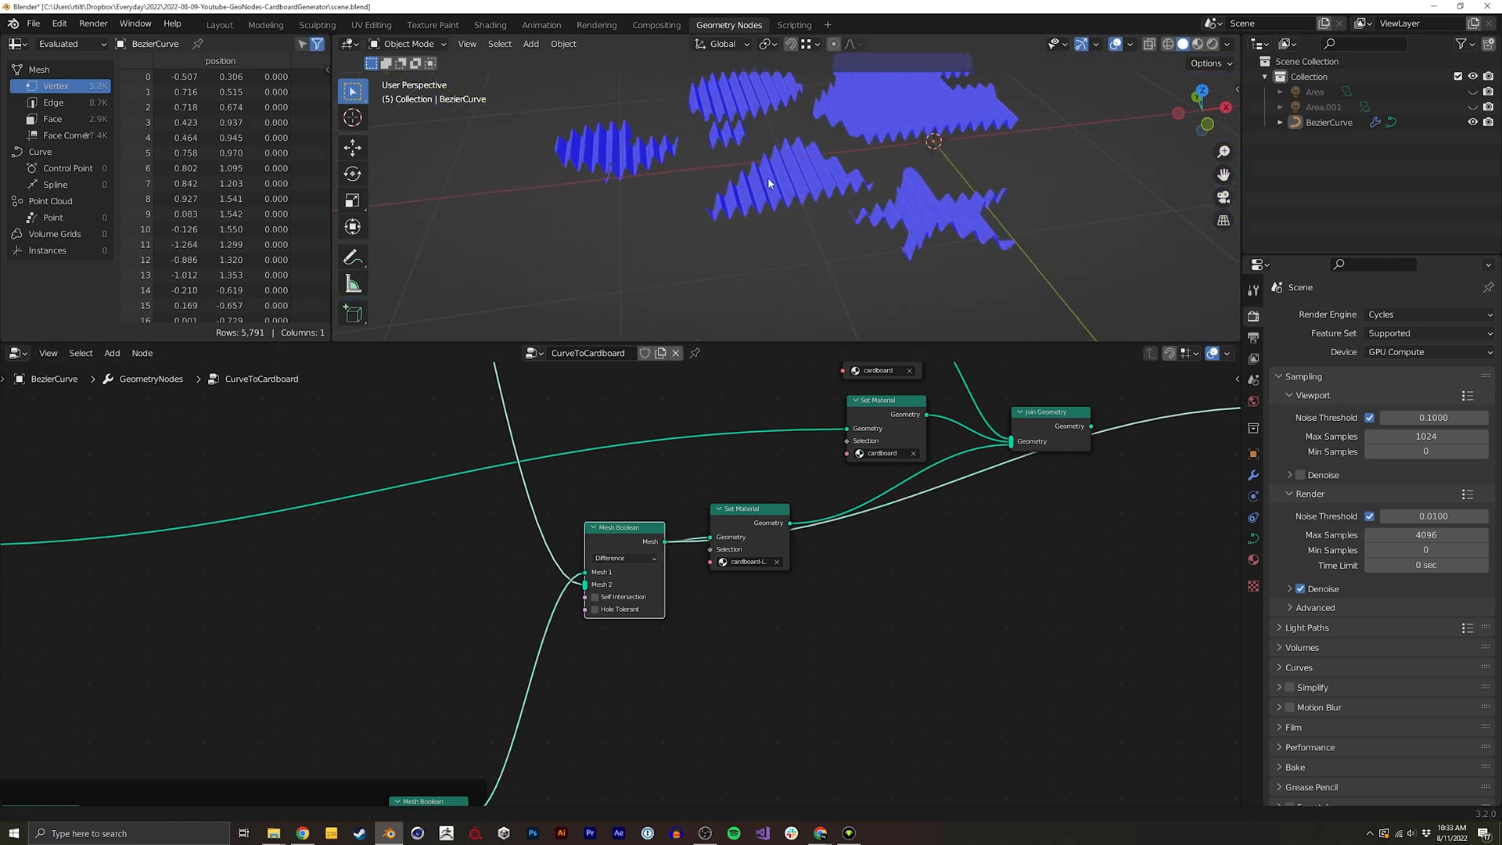
# Zoom in and orbit around the trimmed corrugated shape pieces
pyautogui.moveTo(766, 181); pyautogui.dragTo(901, 158)
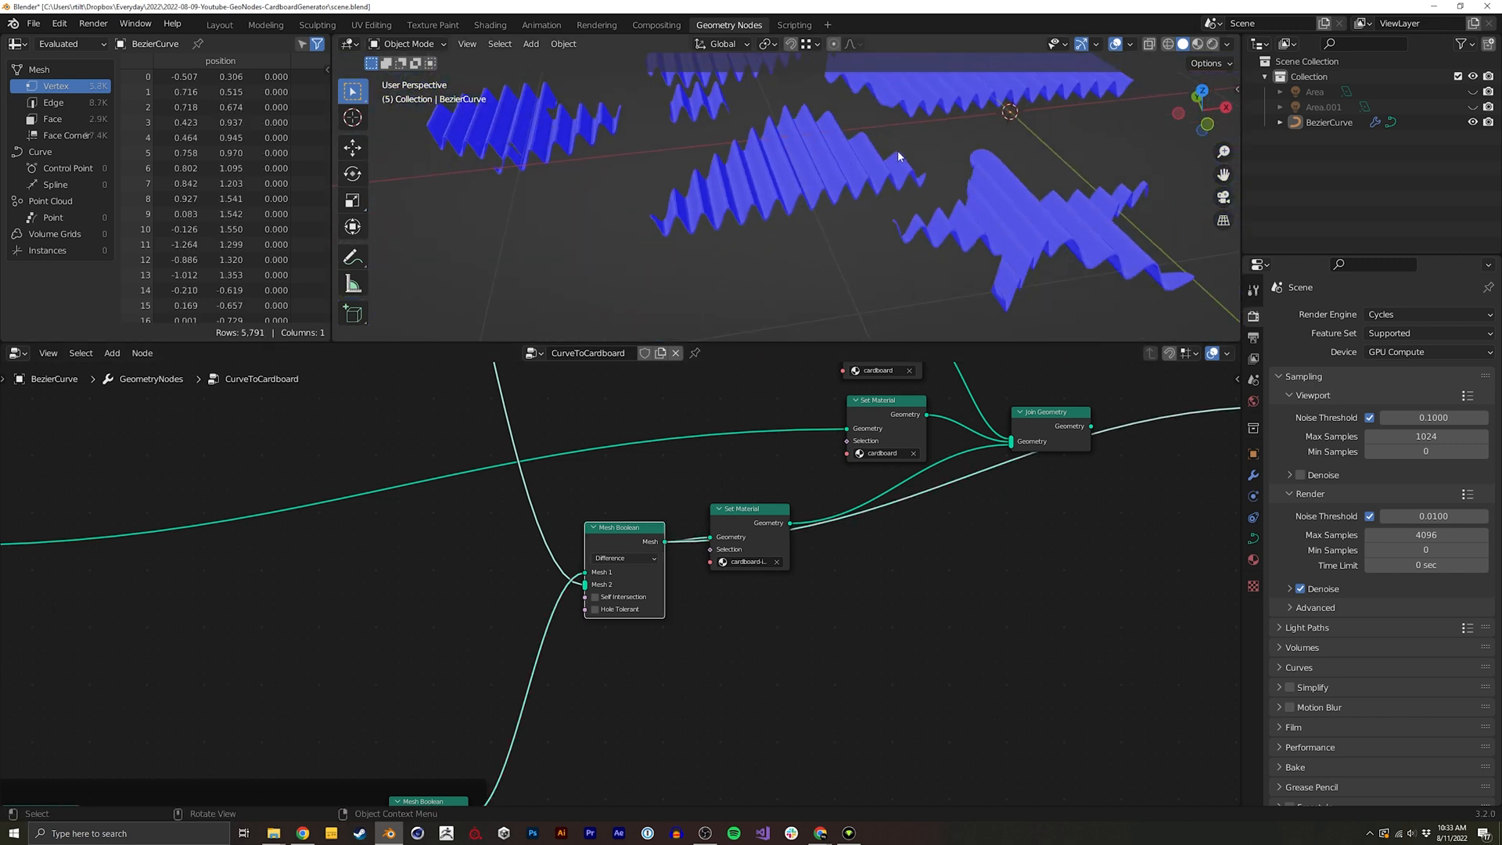
pyautogui.moveTo(898, 157); pyautogui.dragTo(802, 237)
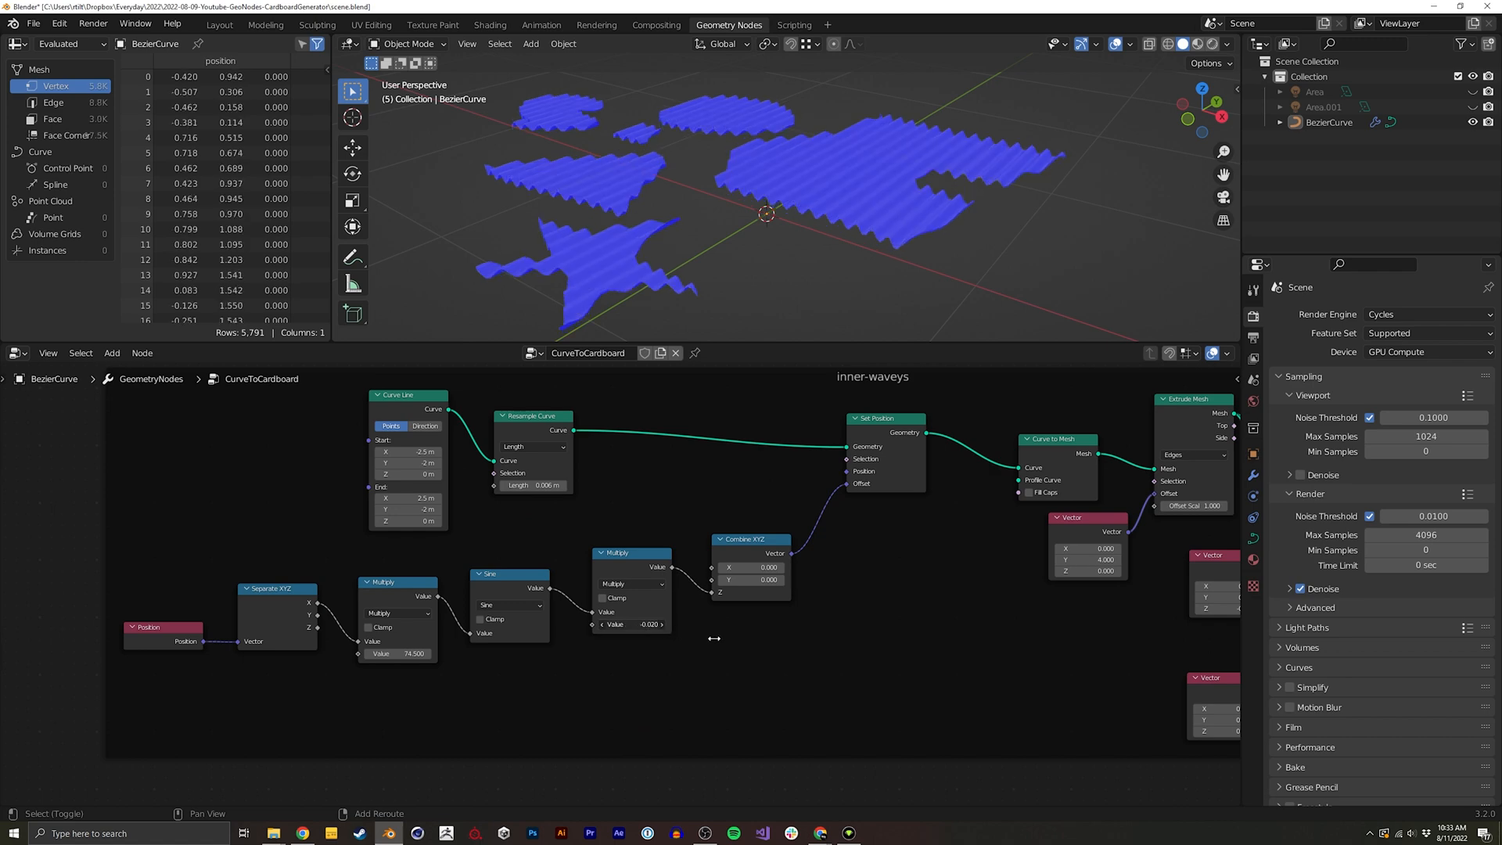
# Set the inner wave amplitude to 0.040 and frequency multiplier to 40
pyautogui.moveTo(627, 624); pyautogui.dragTo(658, 624)
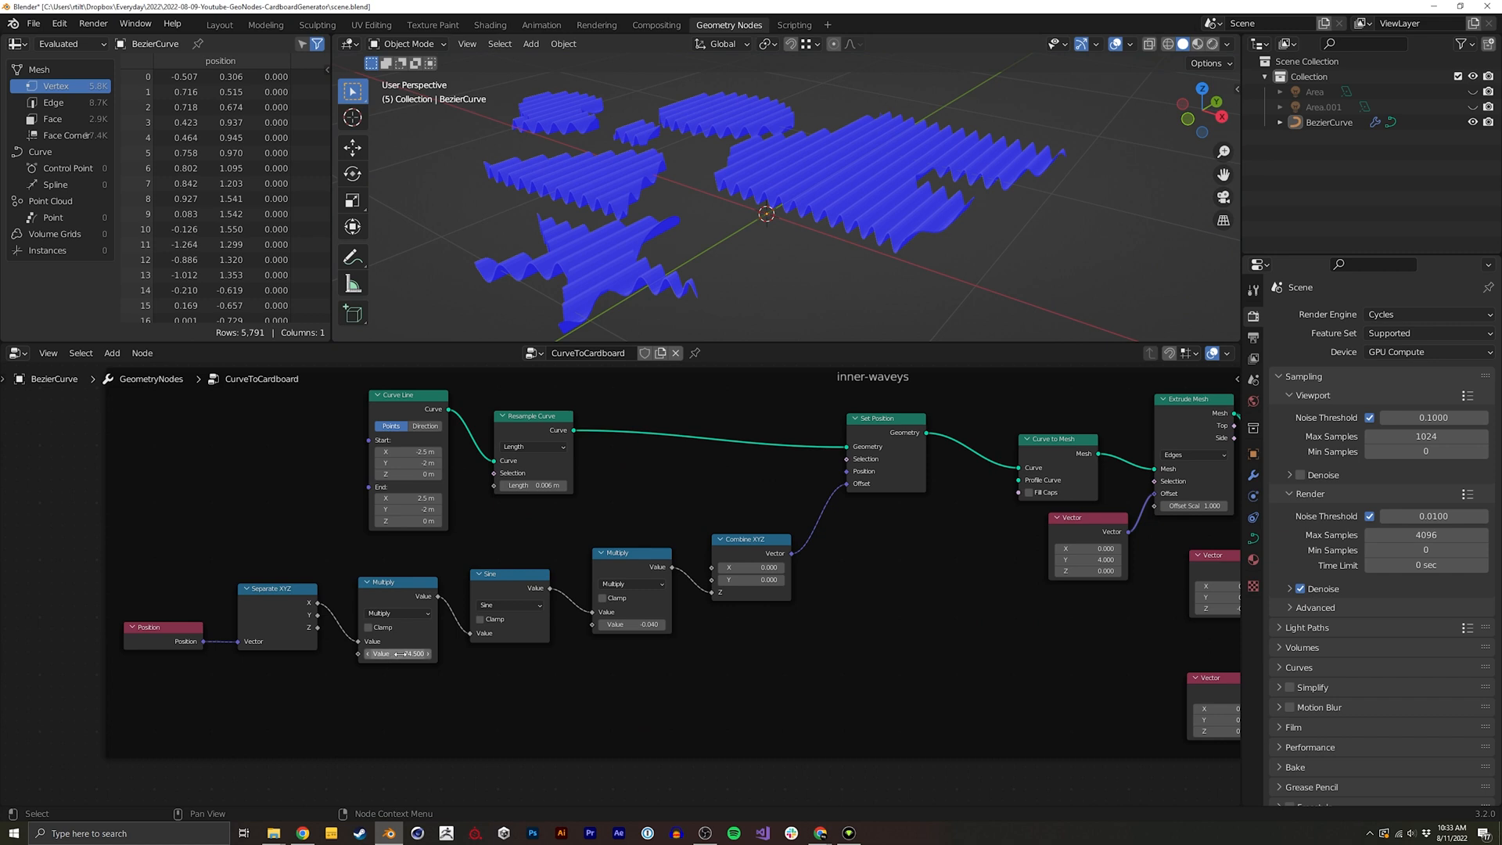
pyautogui.click(396, 652)
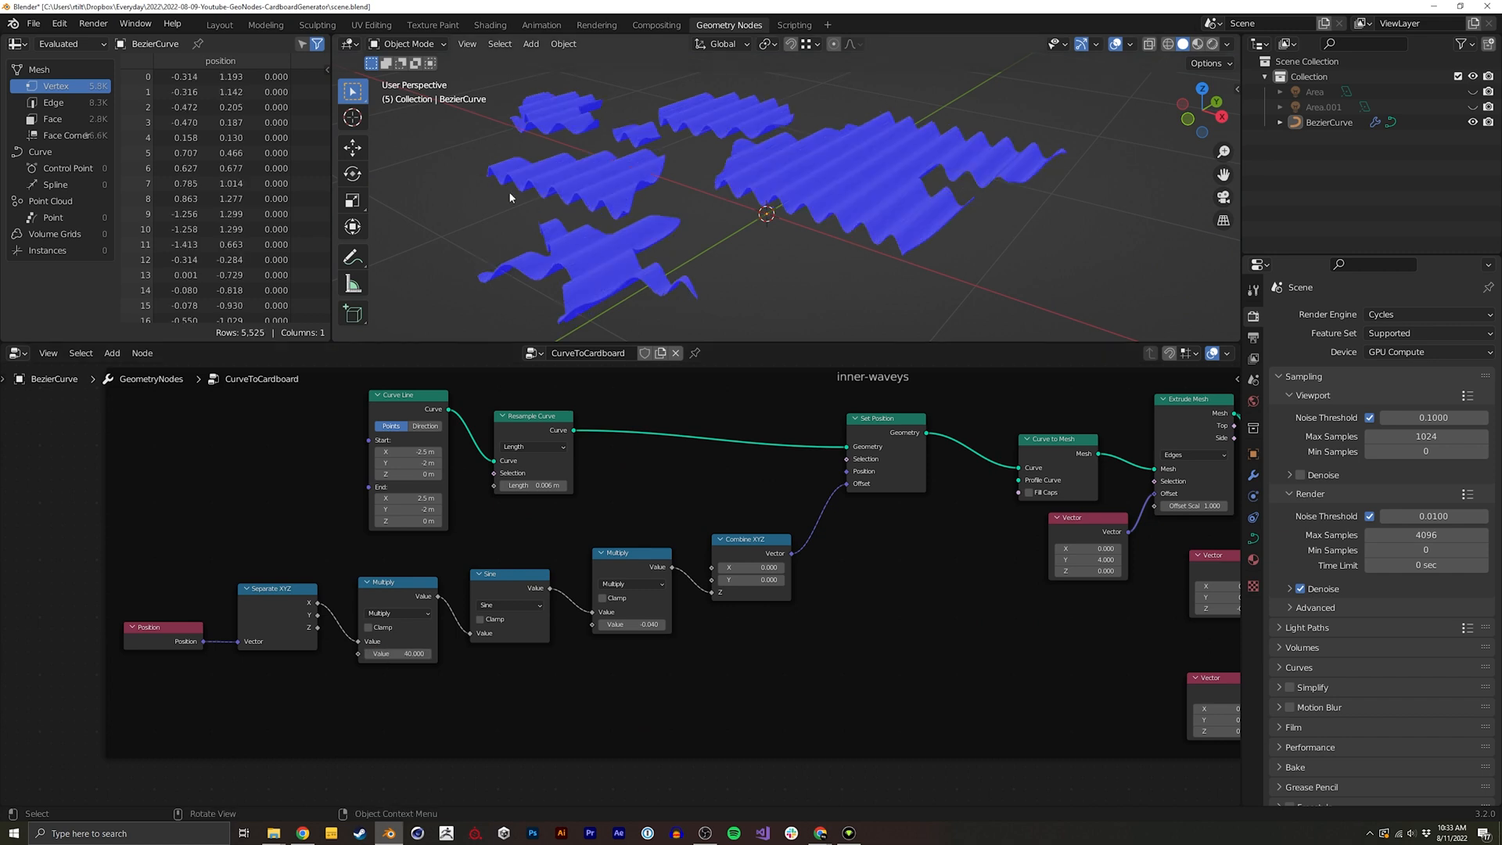
pyautogui.click(398, 652)
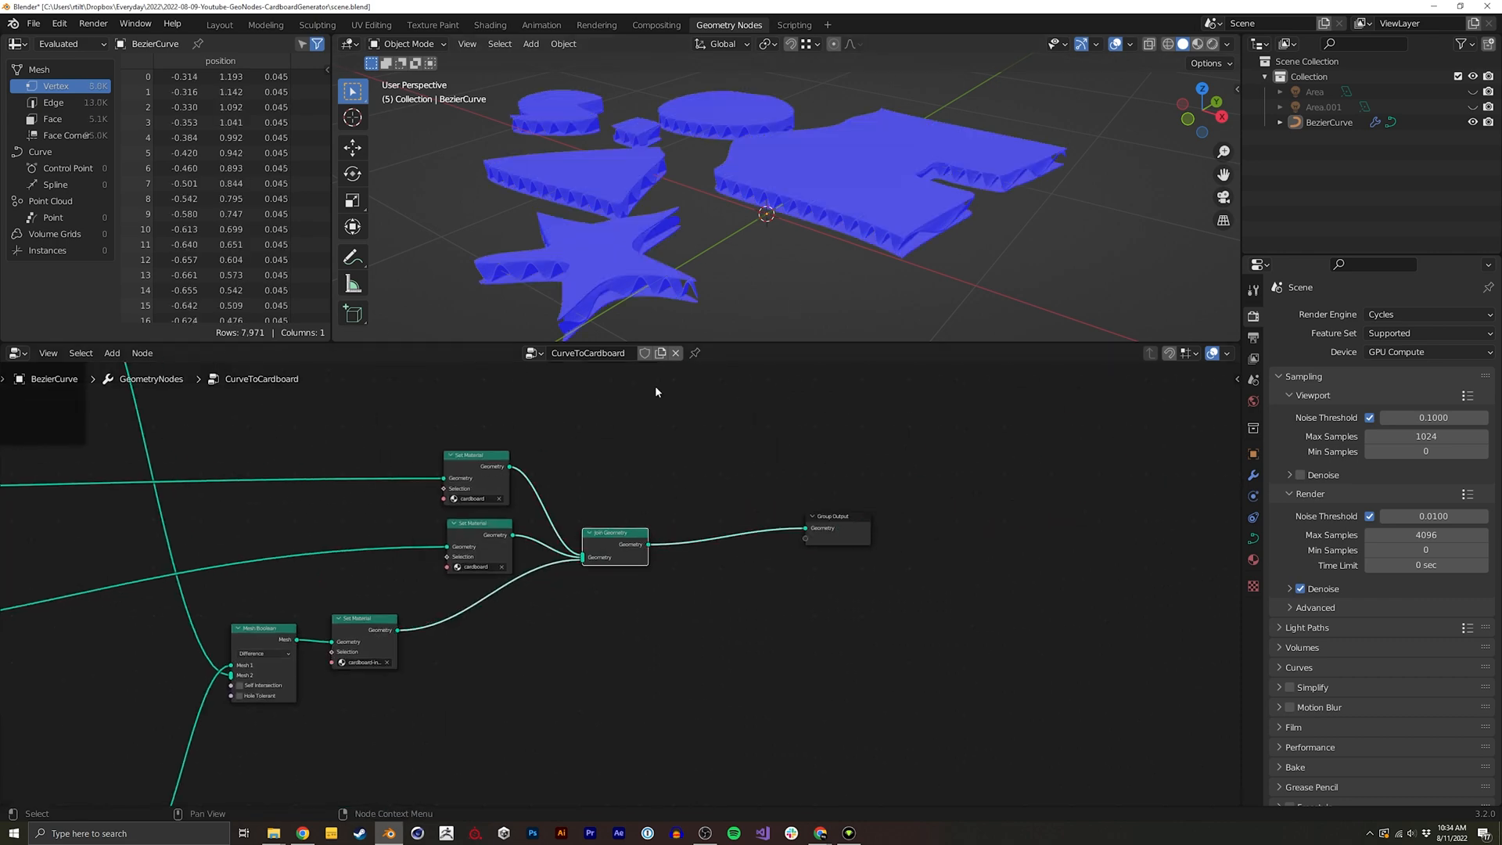
# Switch to the Shading workspace to view the rendered corrugated cardboard edge
pyautogui.click(1131, 44)
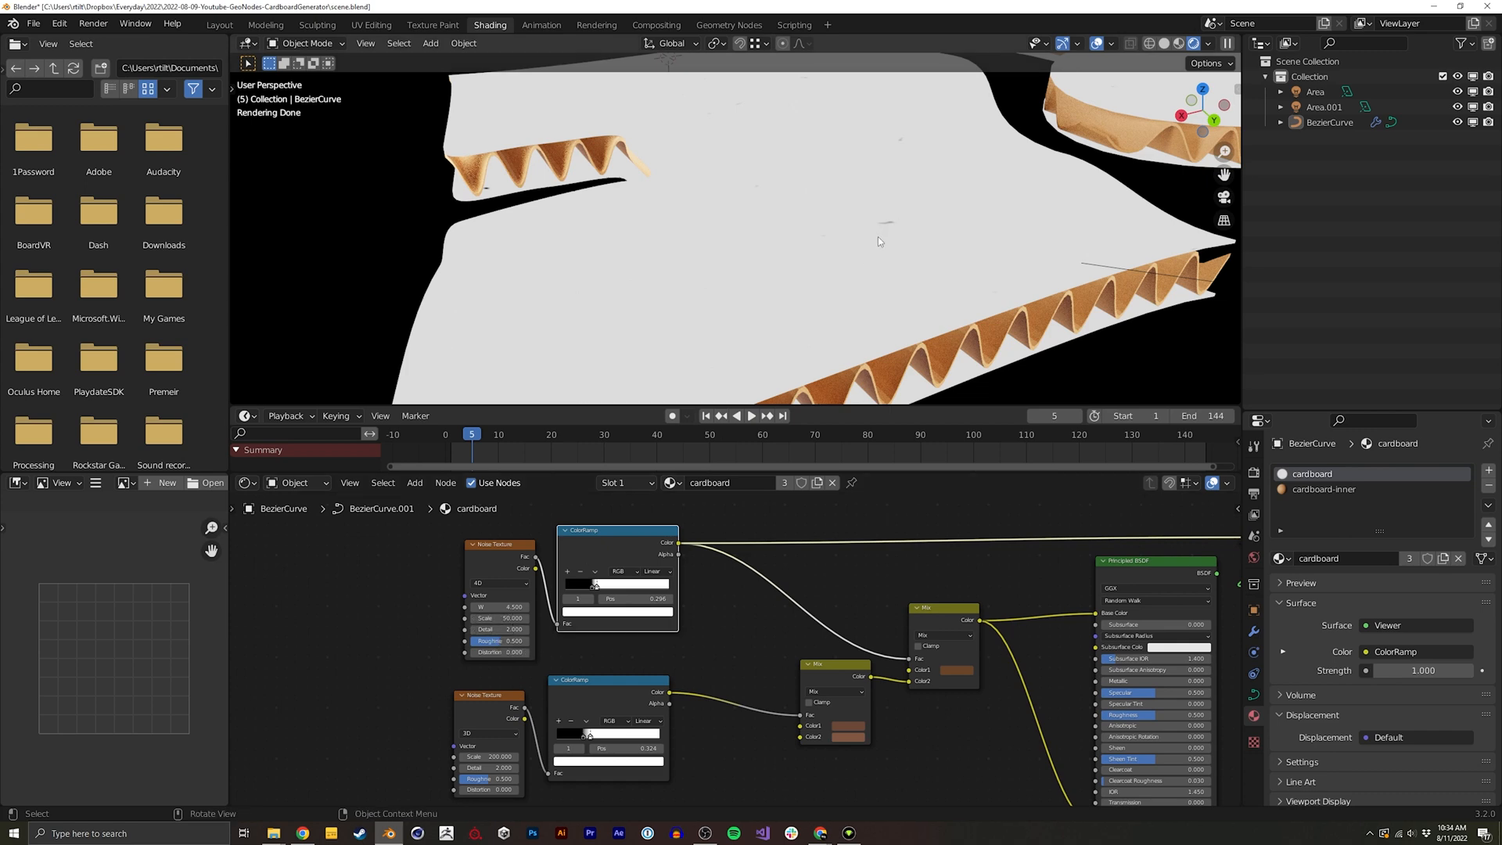
# Orbit the rendered view to inspect the brown corrugated cardboard edges
pyautogui.moveTo(594, 583); pyautogui.dragTo(609, 583)
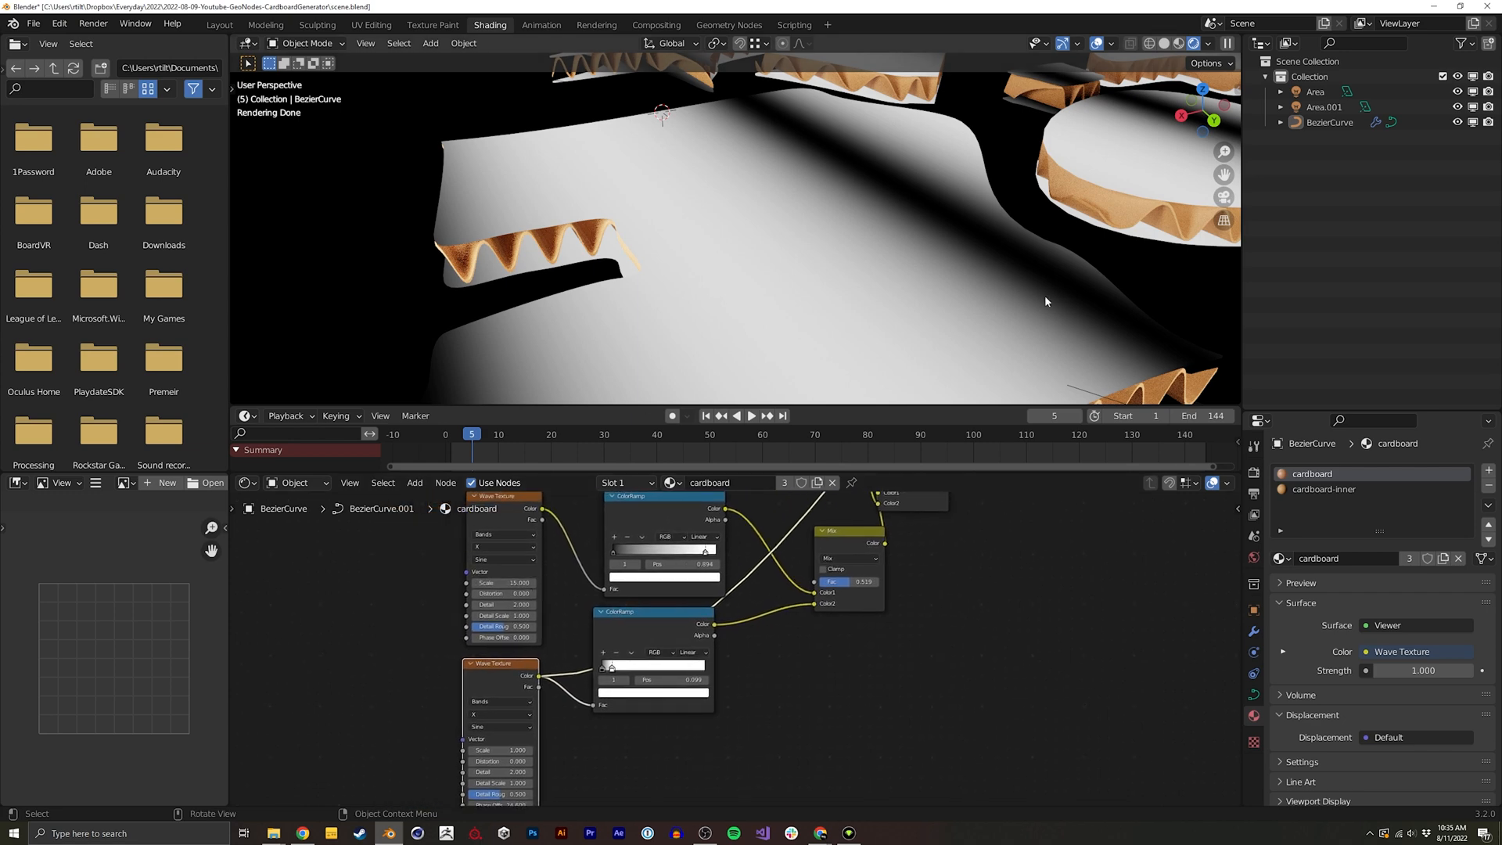
pyautogui.moveTo(791, 136)
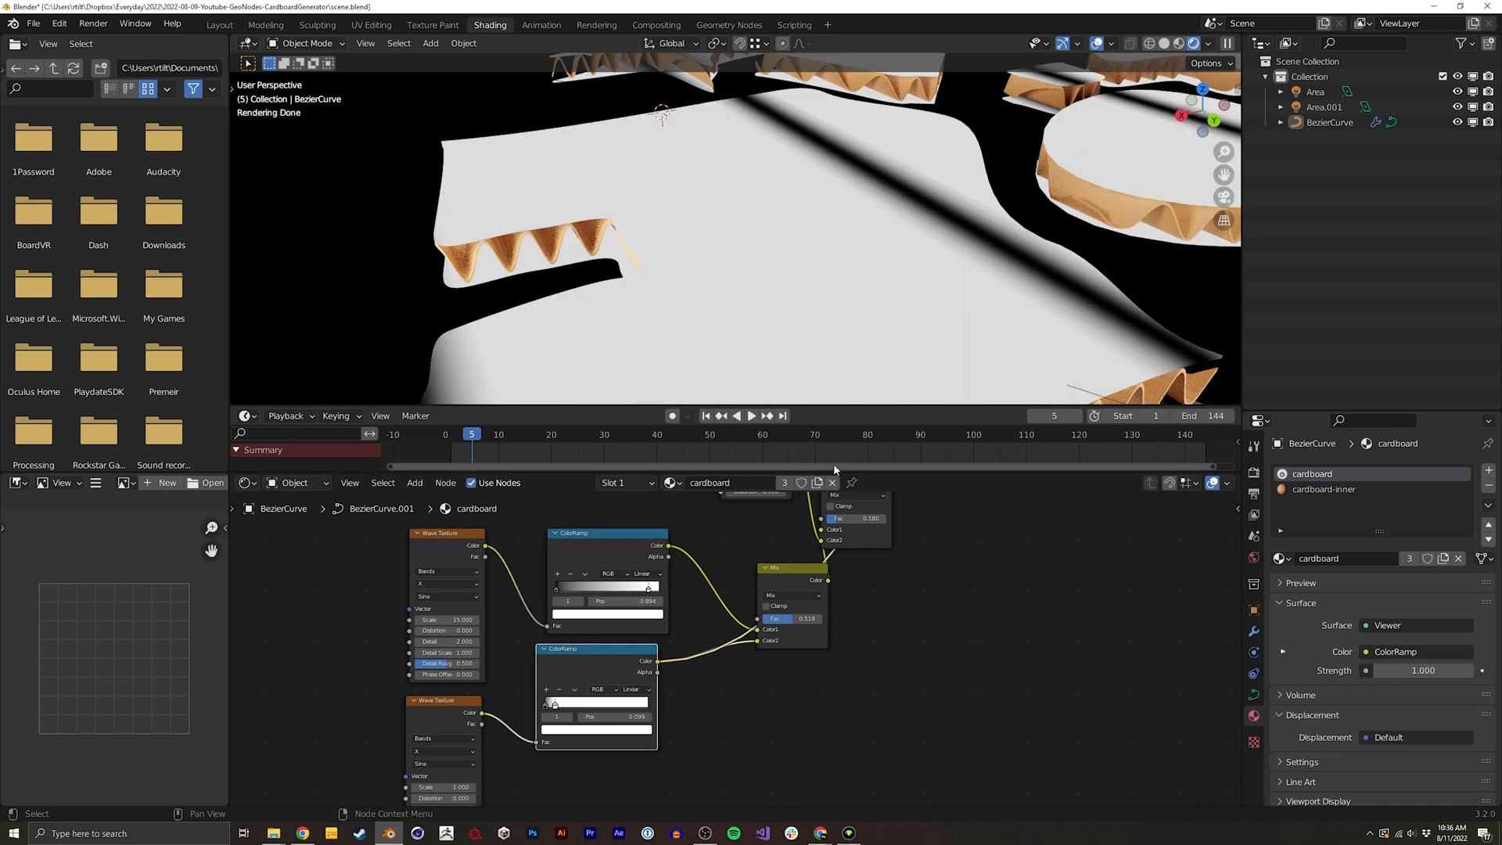
# Rearrange the wave-texture colour nodes feeding the mix and bump into the shader
pyautogui.moveTo(834, 469); pyautogui.dragTo(761, 594)
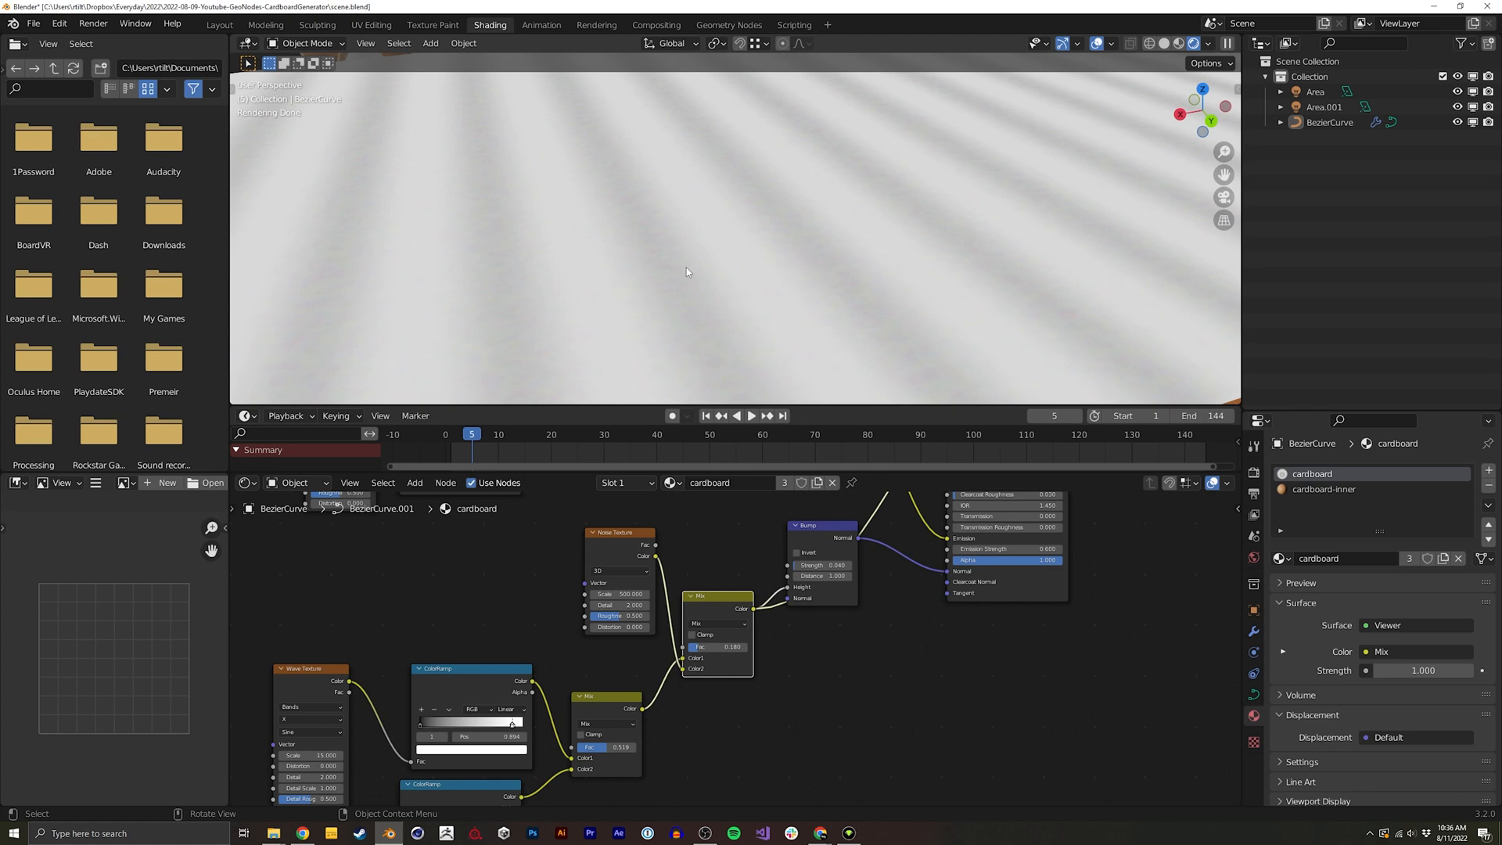
pyautogui.moveTo(884, 161)
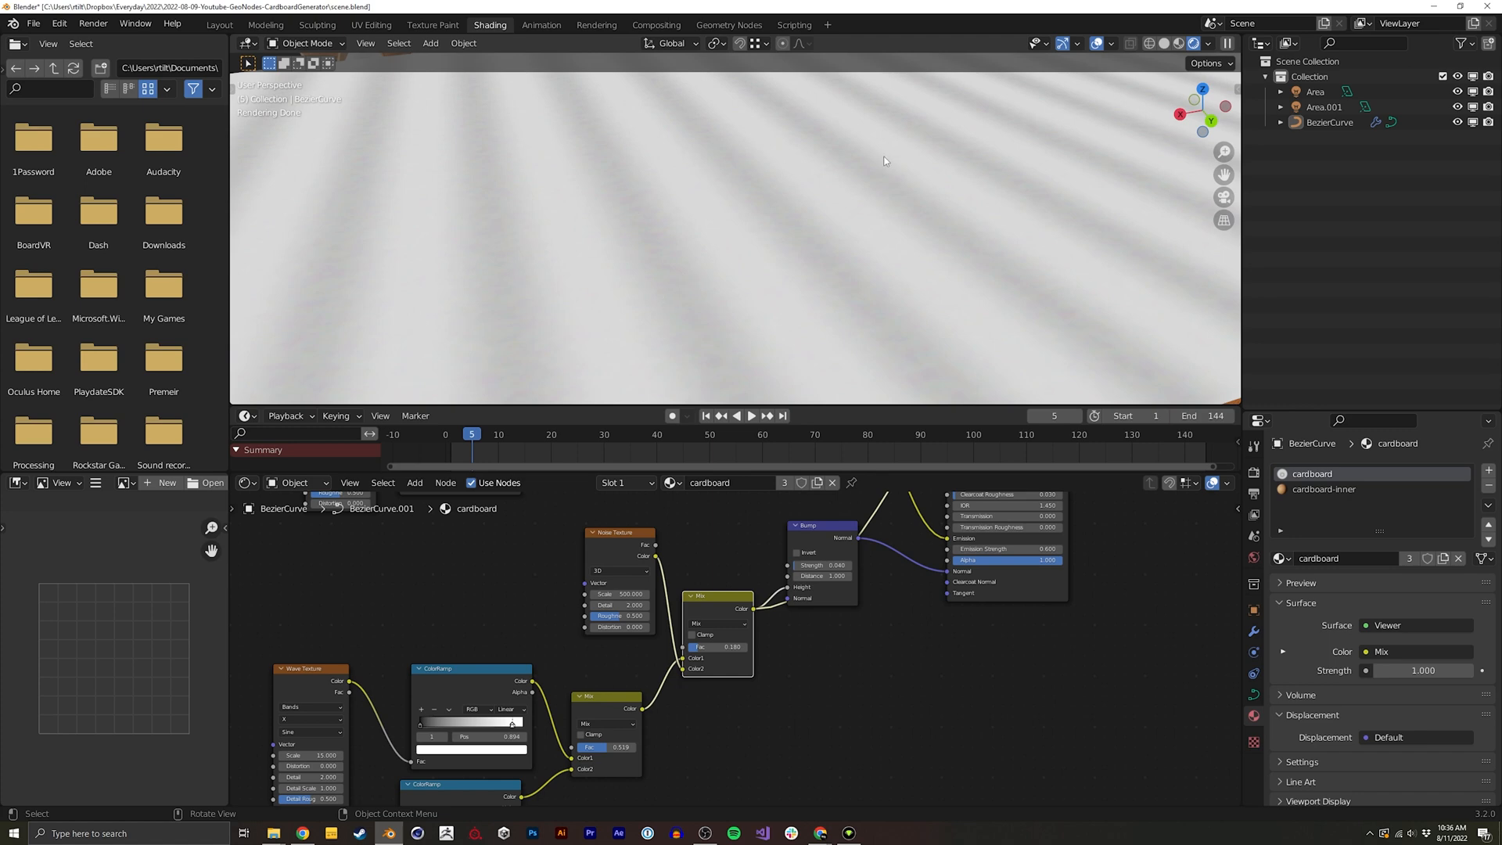